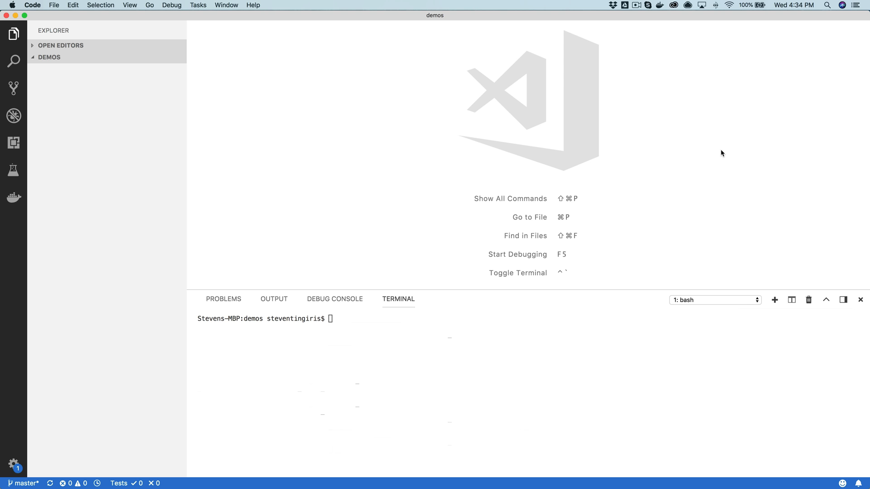
pyautogui.moveTo(324, 103)
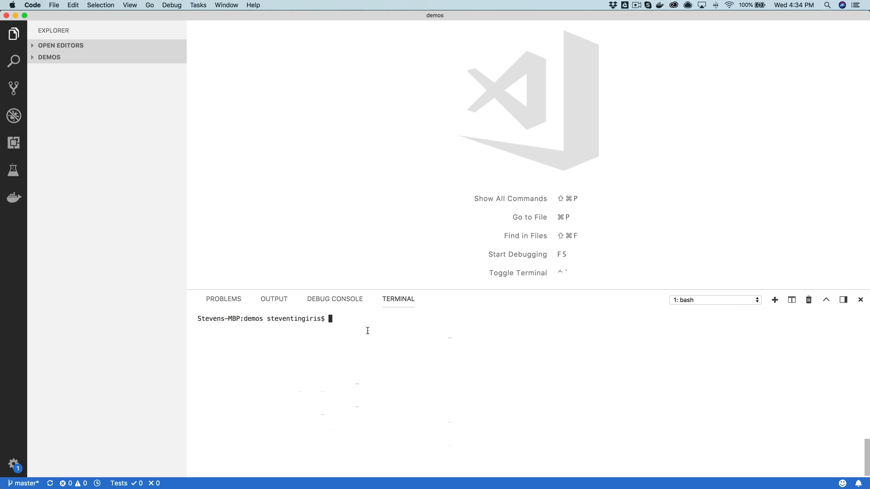
# Step: Run `ask new --template` in the terminal to scaffold the Team Lookup skill
pyautogui.write('ask')
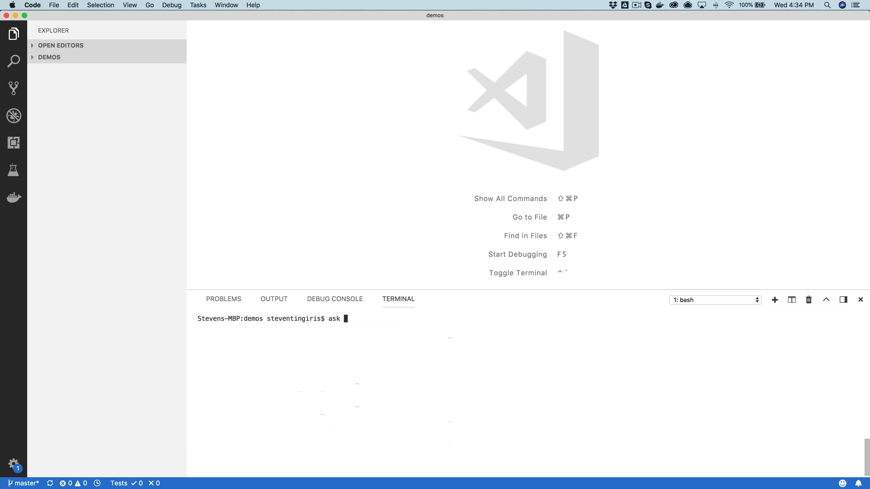
pyautogui.write('new --')
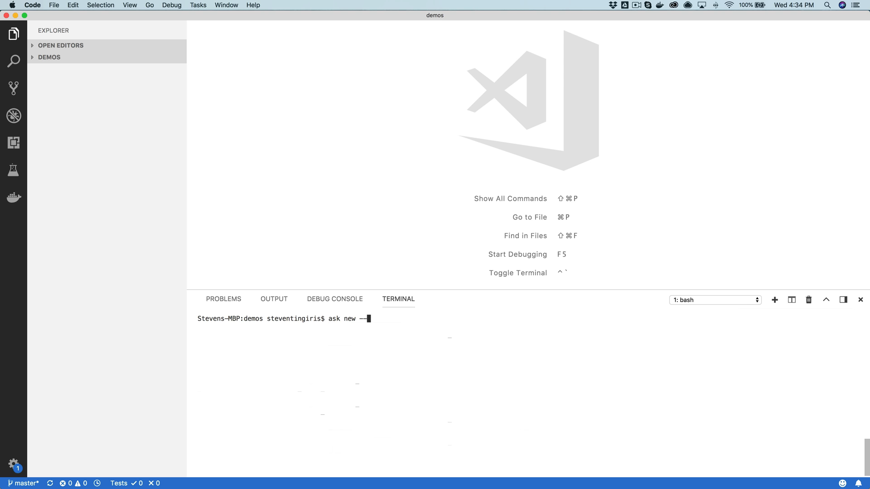
pyautogui.write('-tempa')
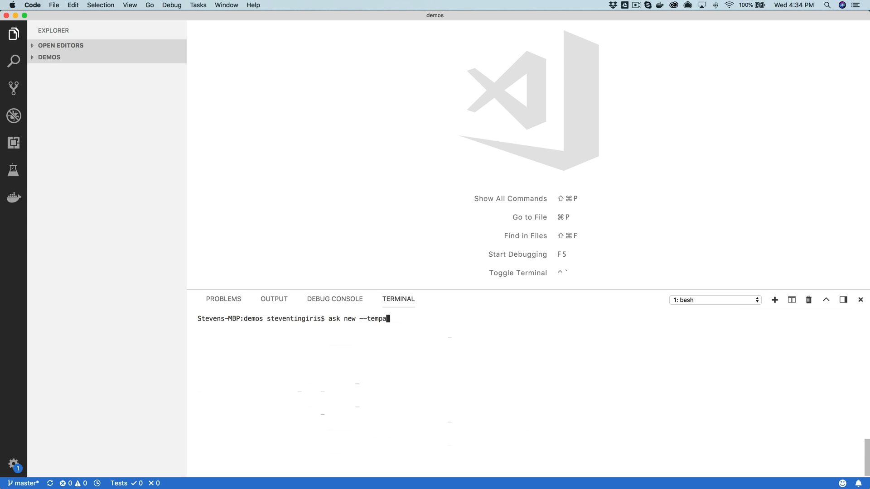
pyautogui.write('te')
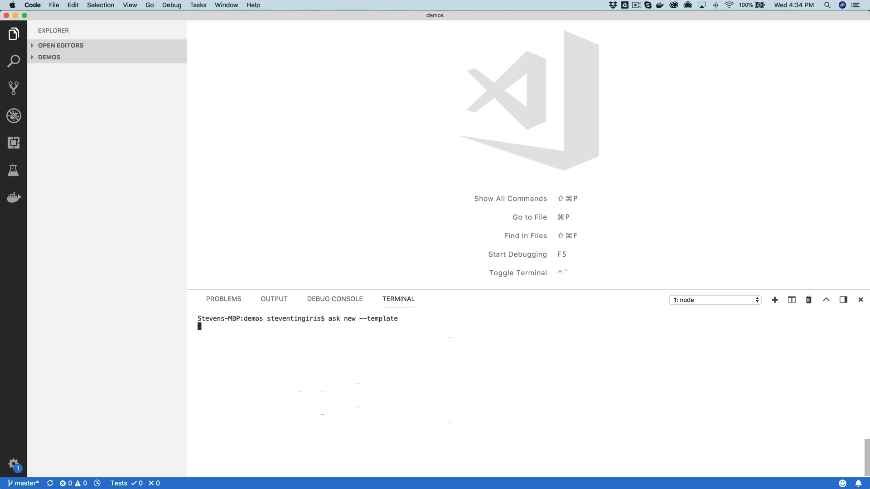
pyautogui.press('enter')
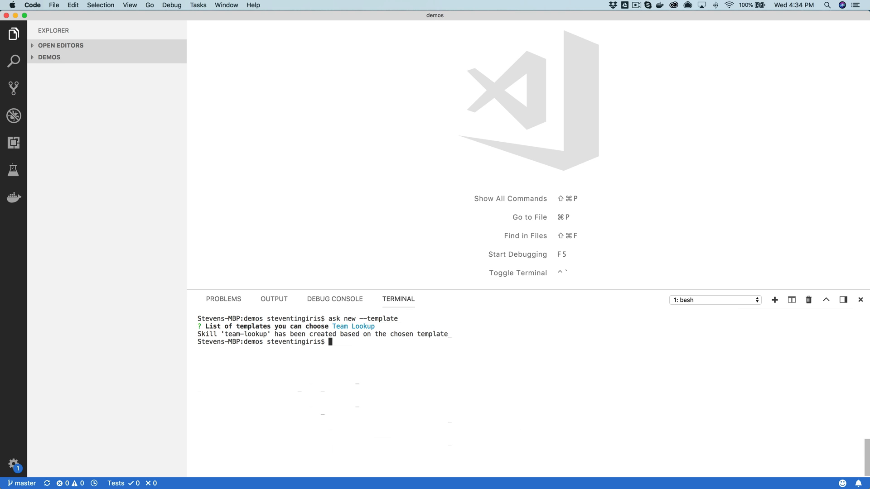
pyautogui.moveTo(35, 60)
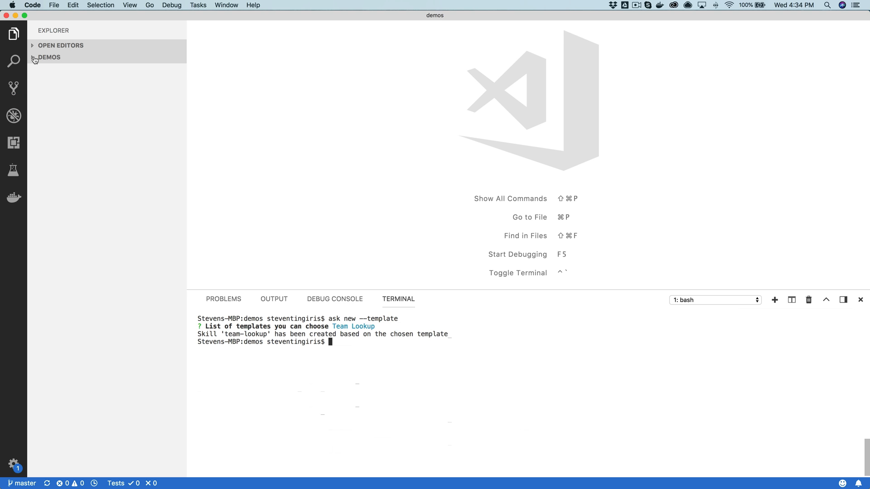
# Step: Expand team-lookup and lambda/custom, then preview README.md at its ASK CLI setup section
pyautogui.click(49, 57)
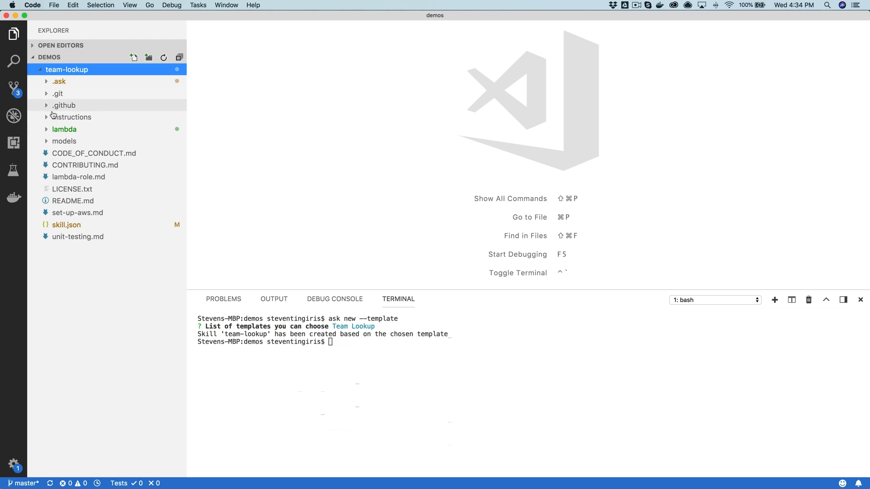
pyautogui.click(64, 129)
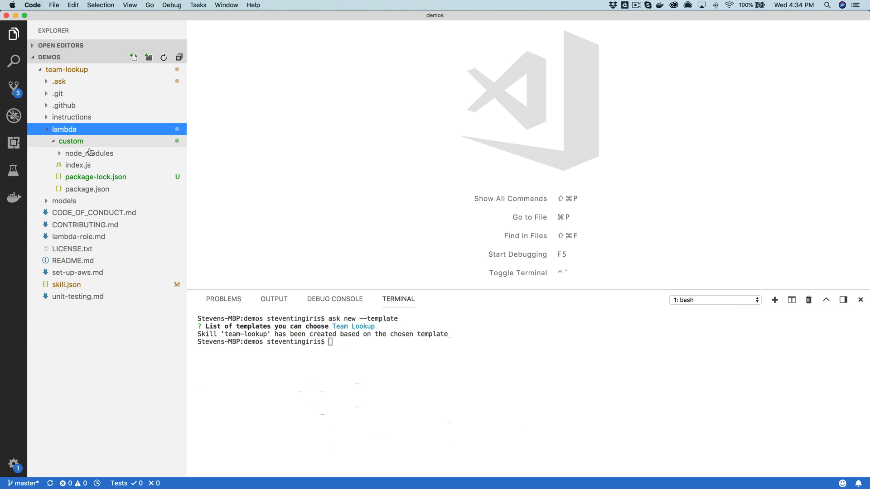
pyautogui.moveTo(71, 142)
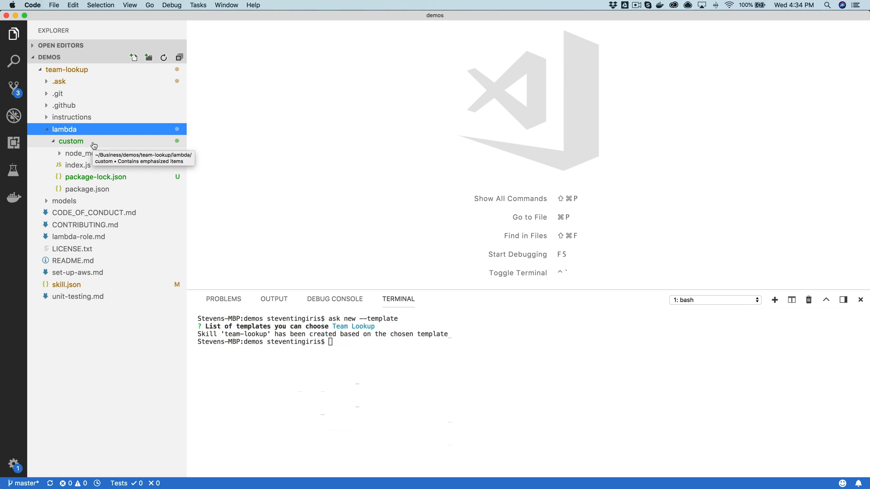
pyautogui.moveTo(87, 165)
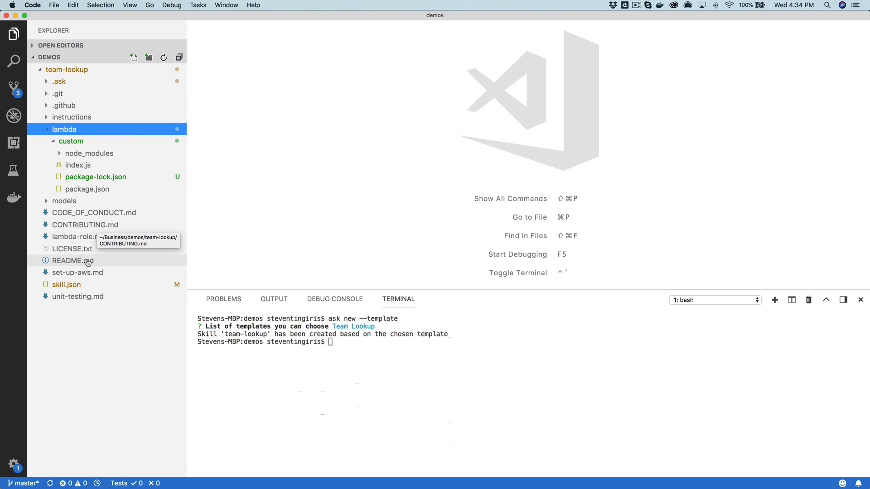
pyautogui.click(73, 260)
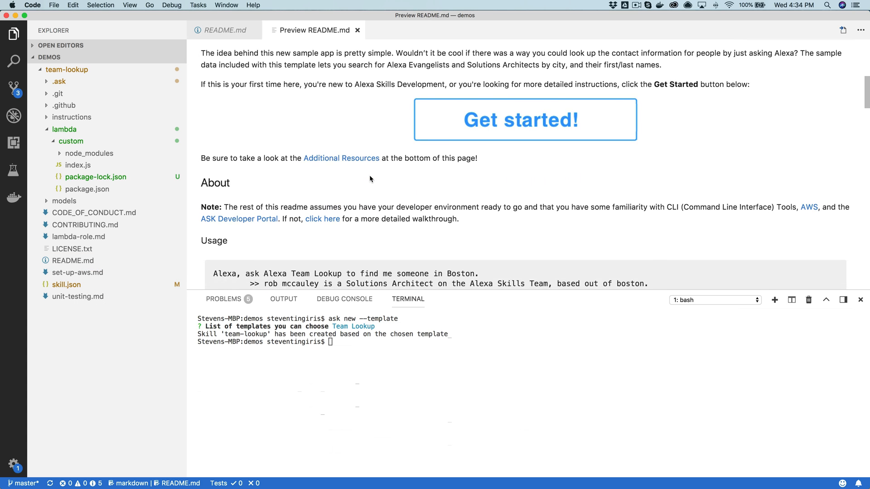
pyautogui.scroll(-3)
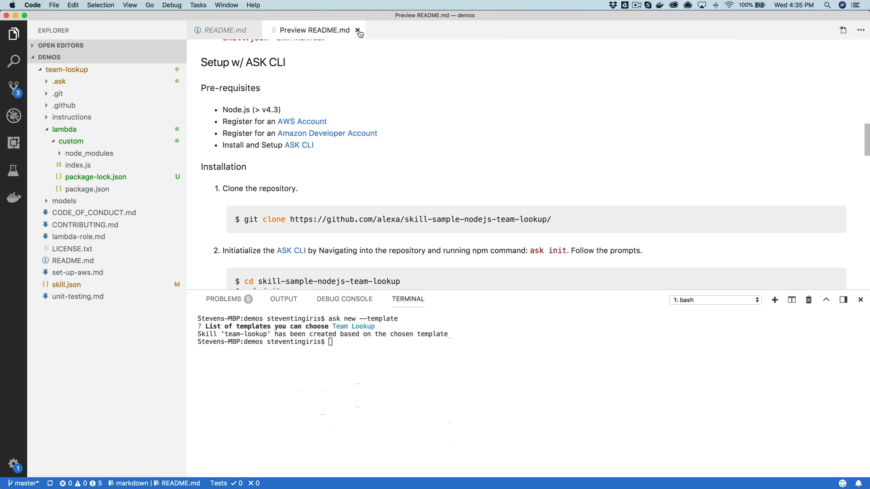
# Step: Close the README preview and scroll index.js to the sample team data array
pyautogui.click(358, 30)
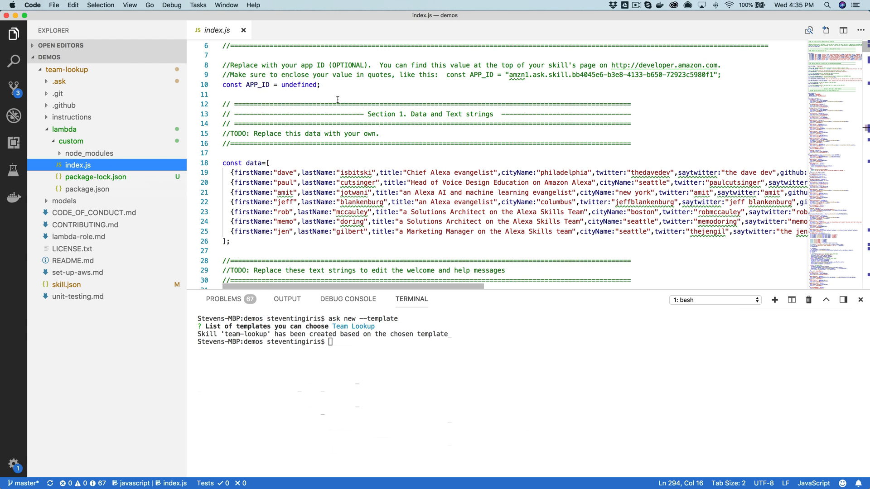
pyautogui.moveTo(427, 149)
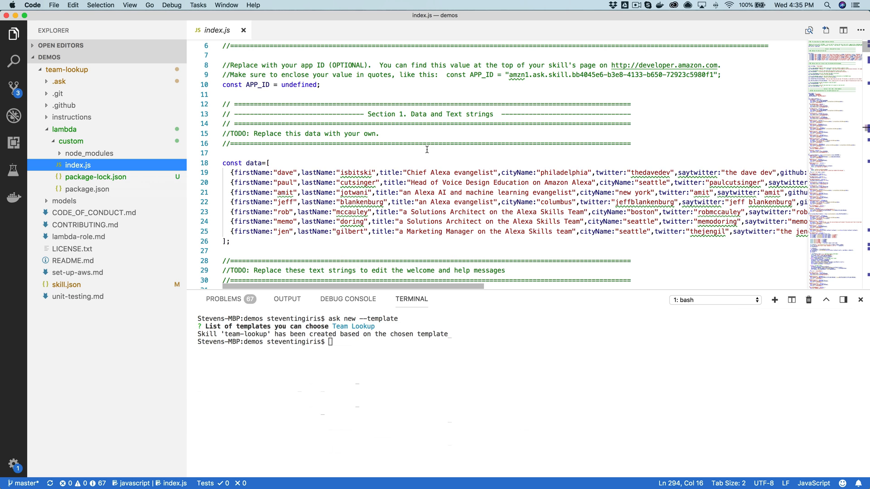
pyautogui.scroll(-3)
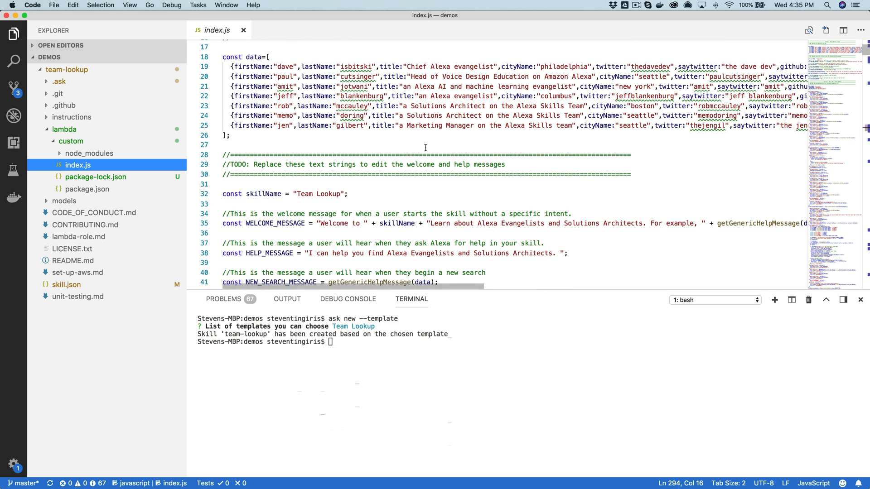
pyautogui.scroll(-3)
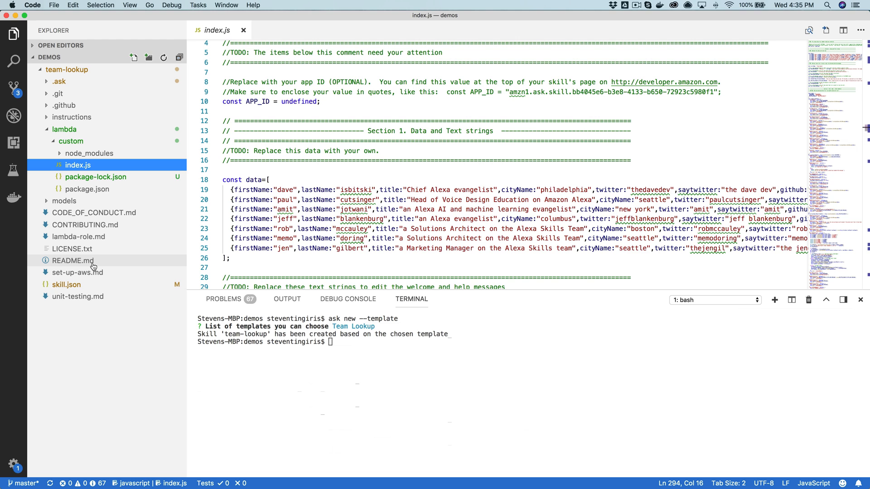
pyautogui.moveTo(70, 261)
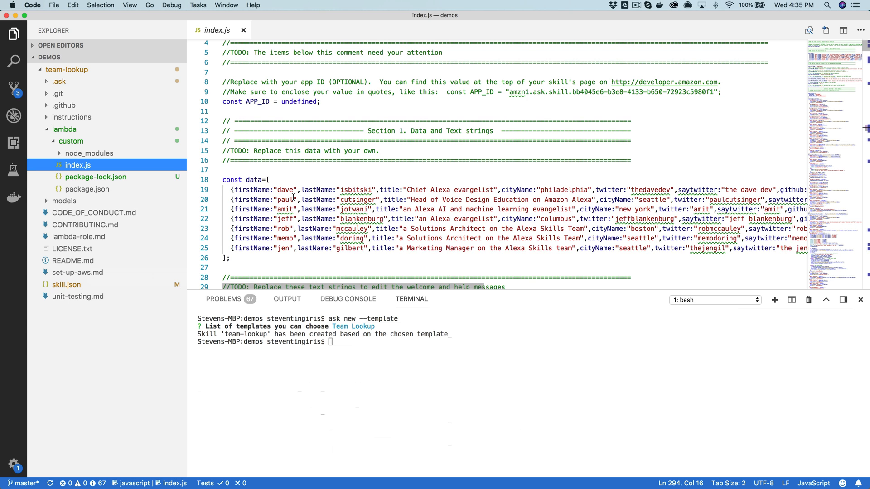
pyautogui.scroll(-3)
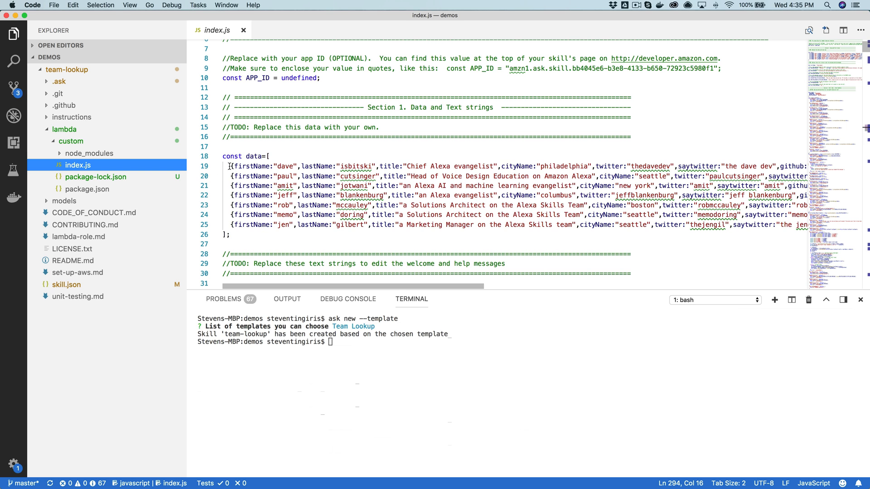
pyautogui.moveTo(228, 166); pyautogui.dragTo(222, 225)
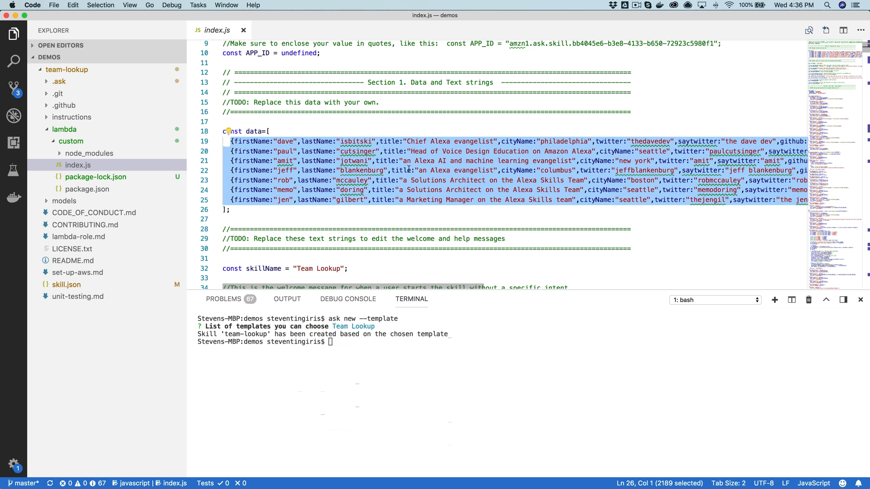
pyautogui.moveTo(377, 216)
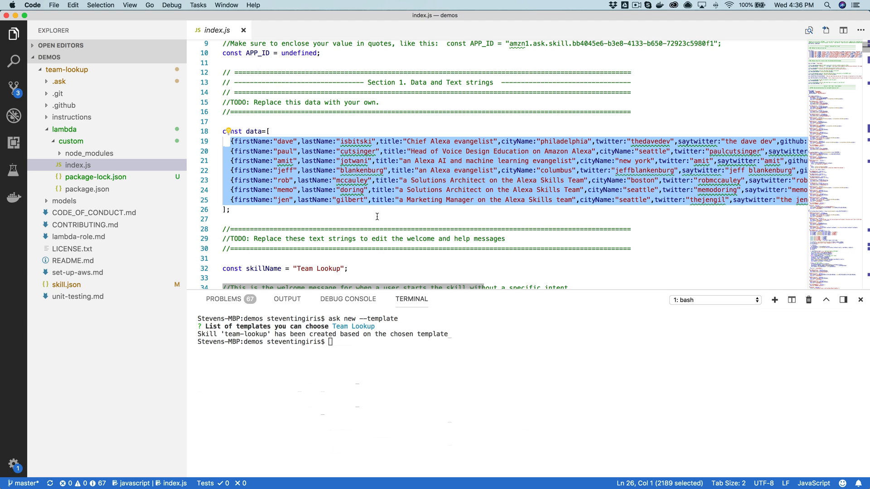
pyautogui.scroll(-3)
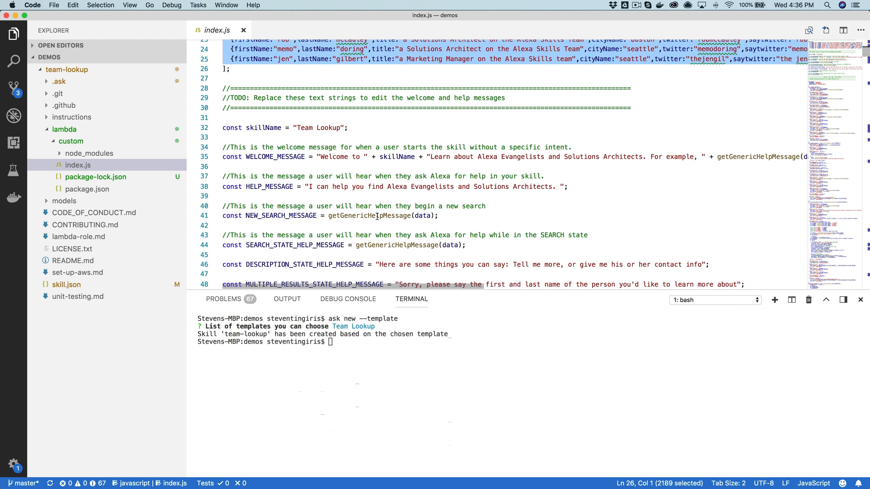
pyautogui.scroll(-3)
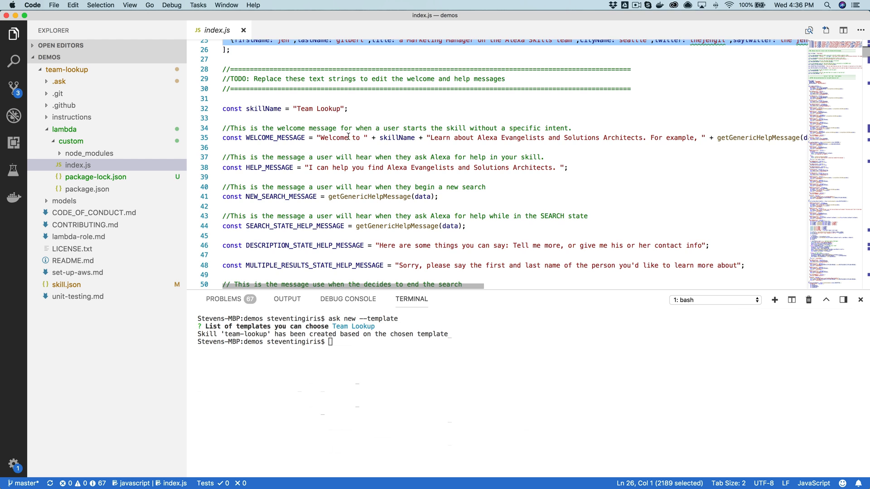
pyautogui.scroll(-3)
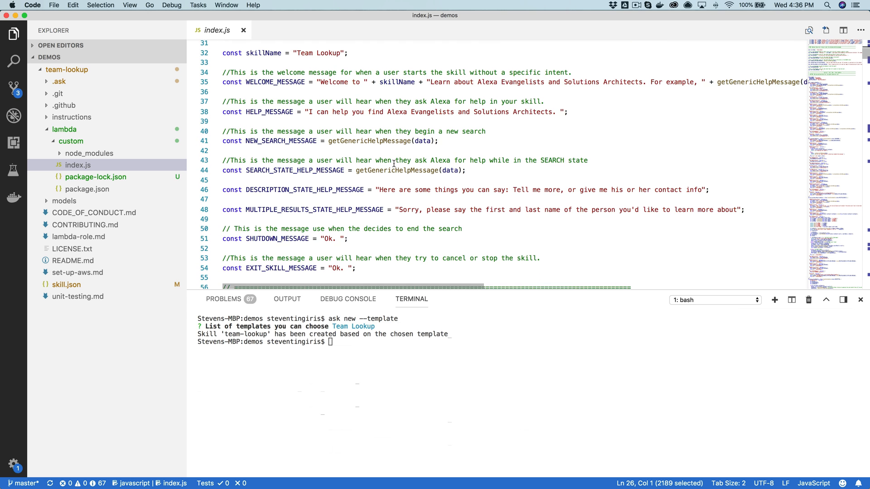
pyautogui.scroll(-3)
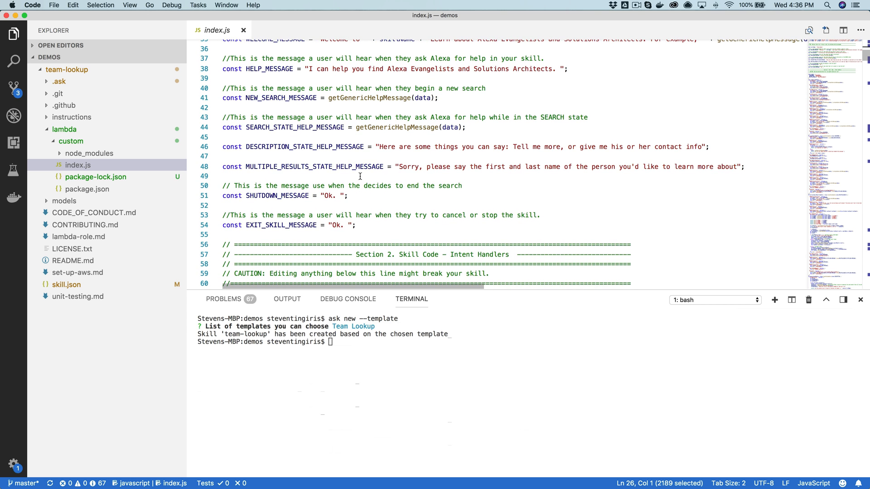
pyautogui.moveTo(747, 169)
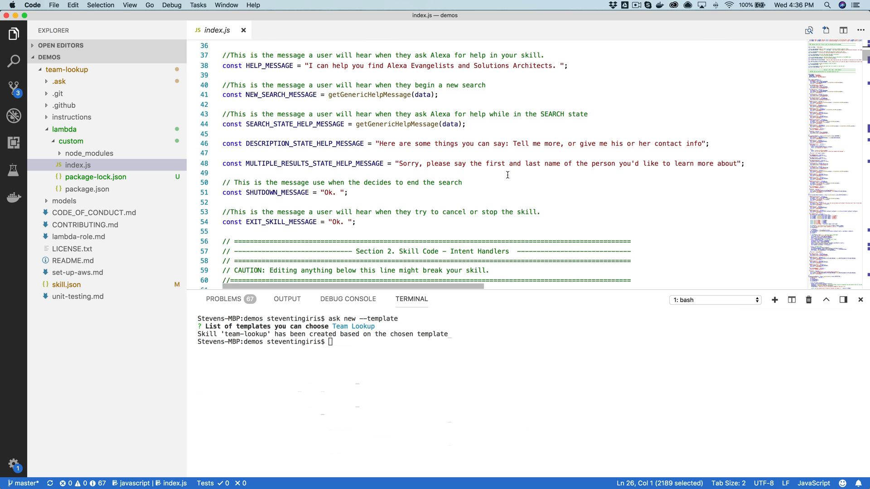
pyautogui.scroll(-3)
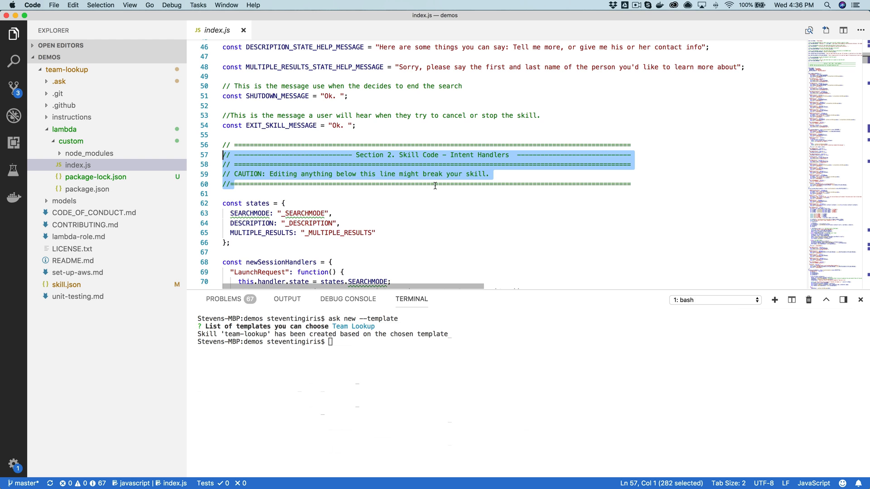
pyautogui.moveTo(410, 184)
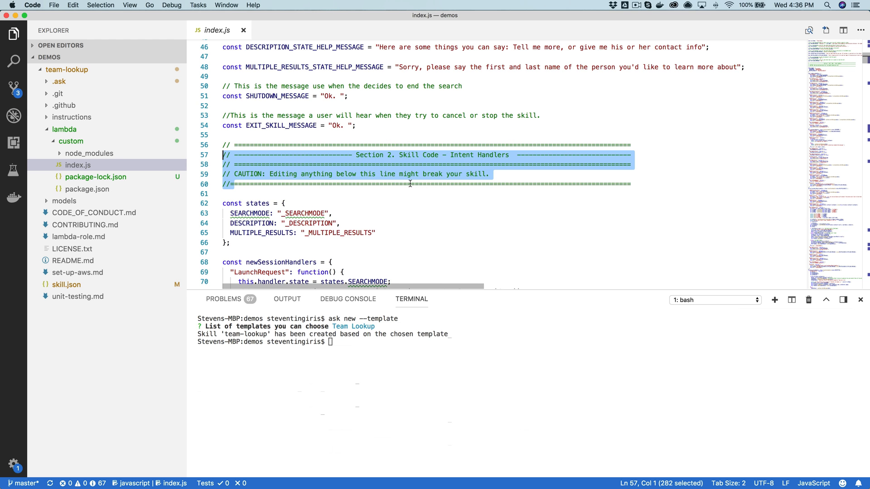
pyautogui.scroll(-3)
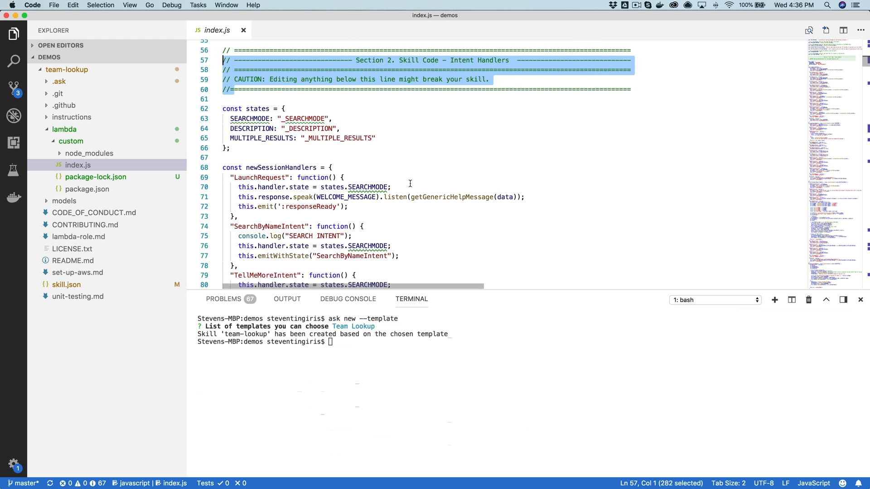
pyautogui.scroll(-3)
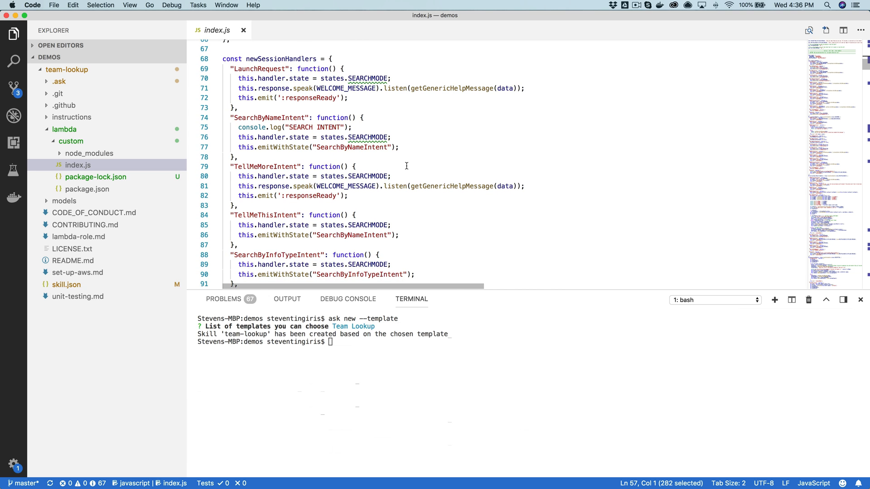
pyautogui.scroll(-3)
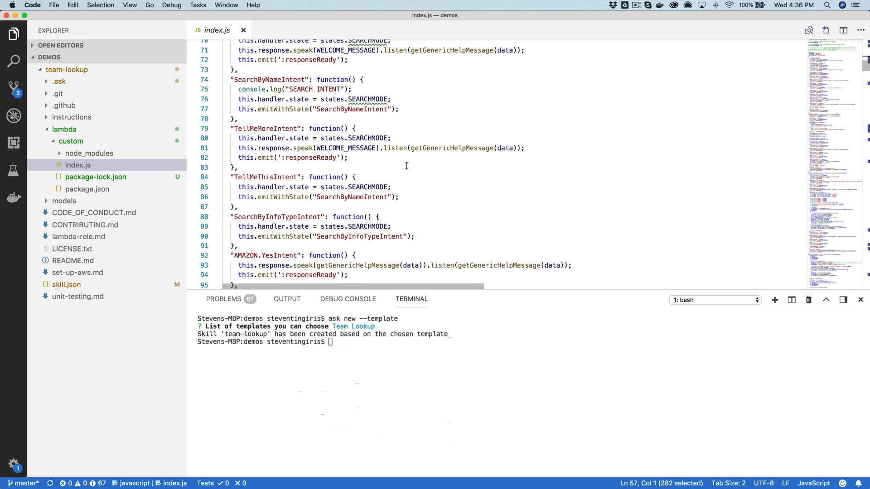
pyautogui.scroll(-3)
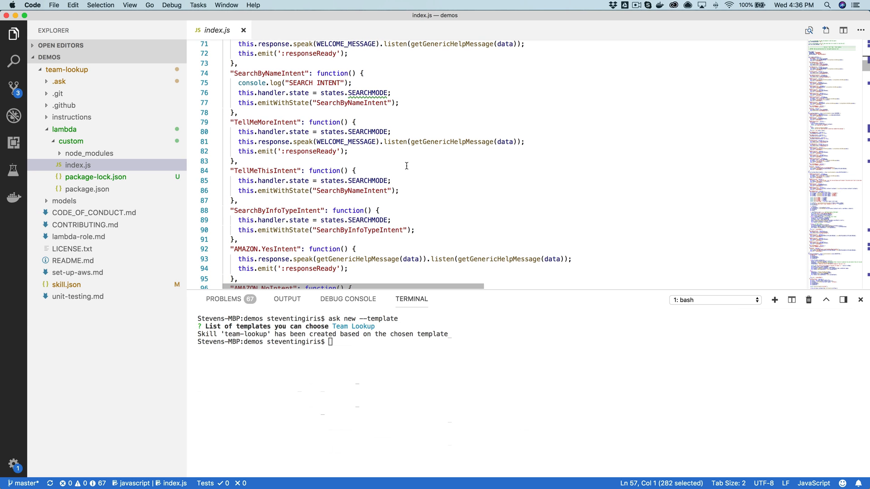
pyautogui.scroll(-3)
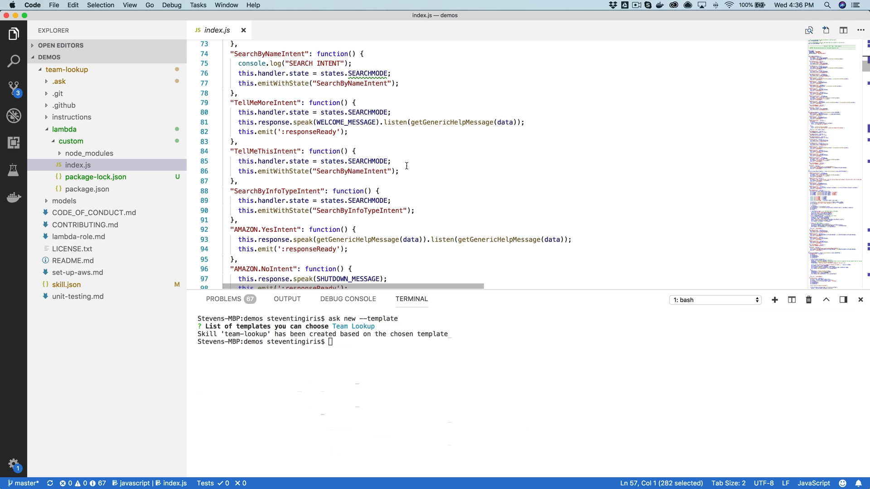
pyautogui.scroll(-3)
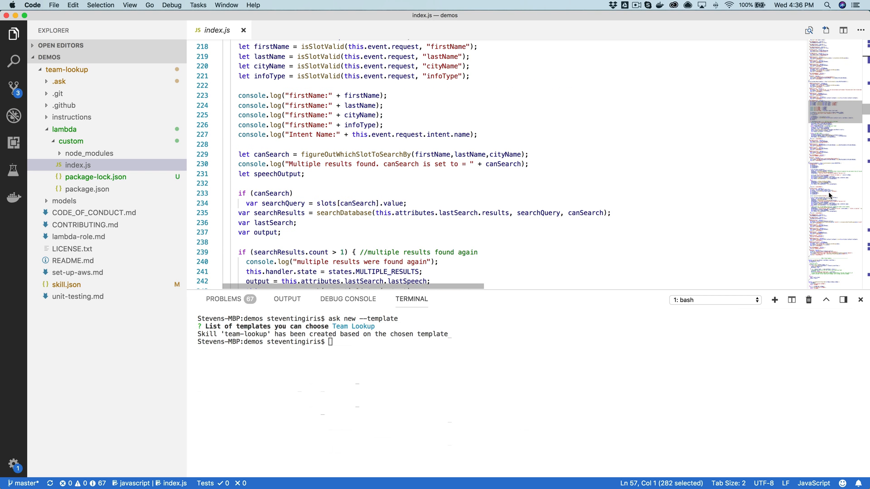
pyautogui.scroll(-3)
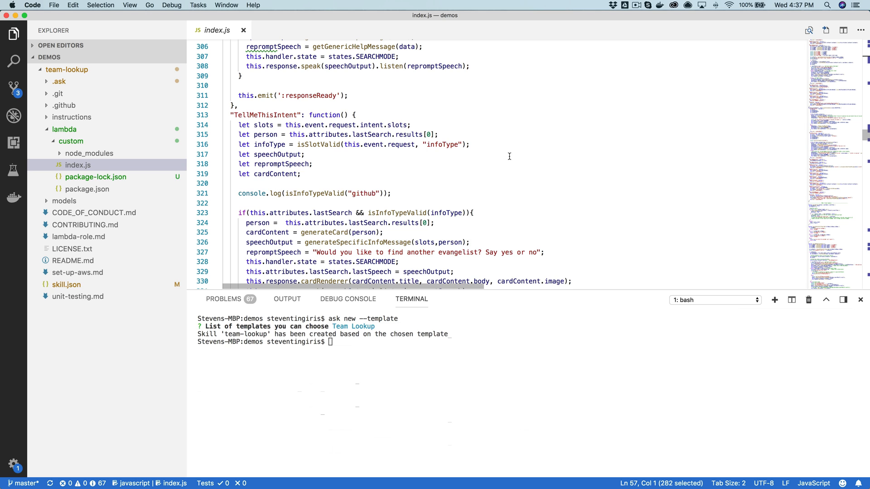
pyautogui.moveTo(479, 171)
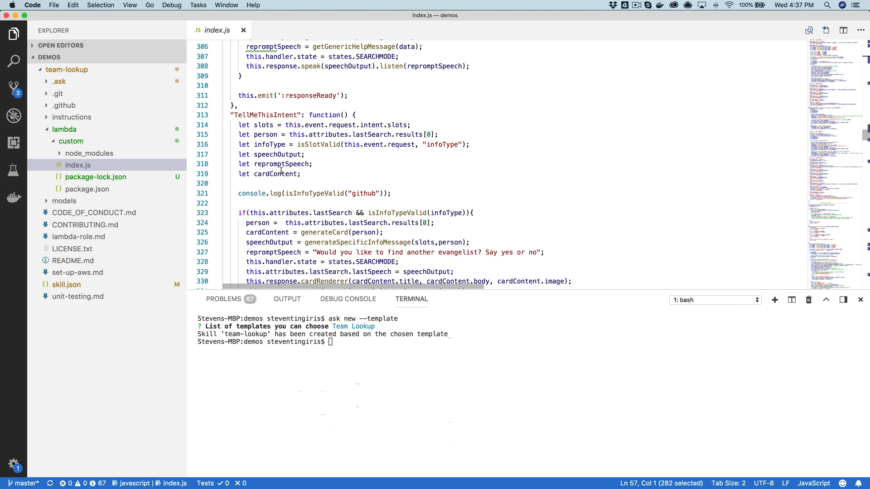
# Step: Collapse lambda, expand models and view en-US.json with invocation name team lookup
pyautogui.click(70, 141)
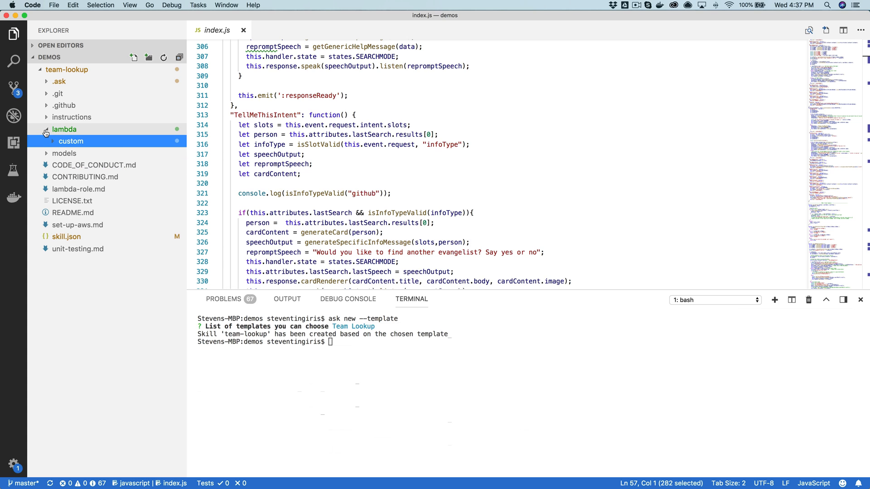
pyautogui.click(46, 130)
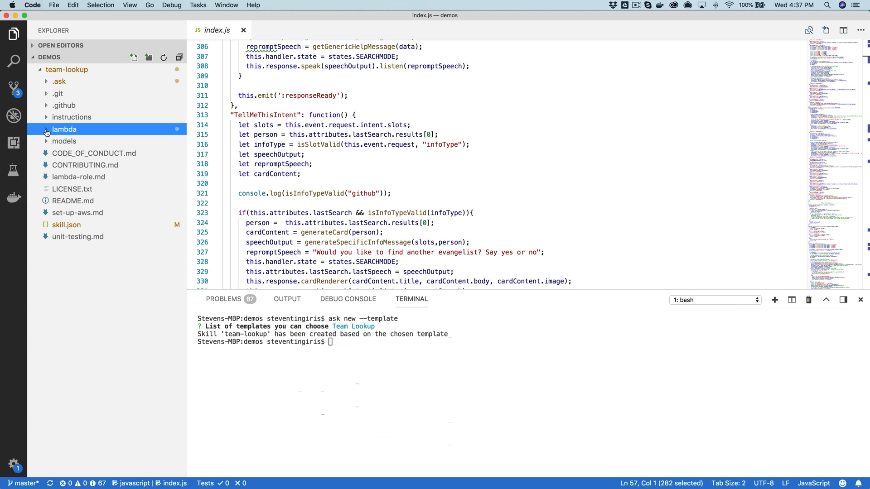
pyautogui.click(63, 141)
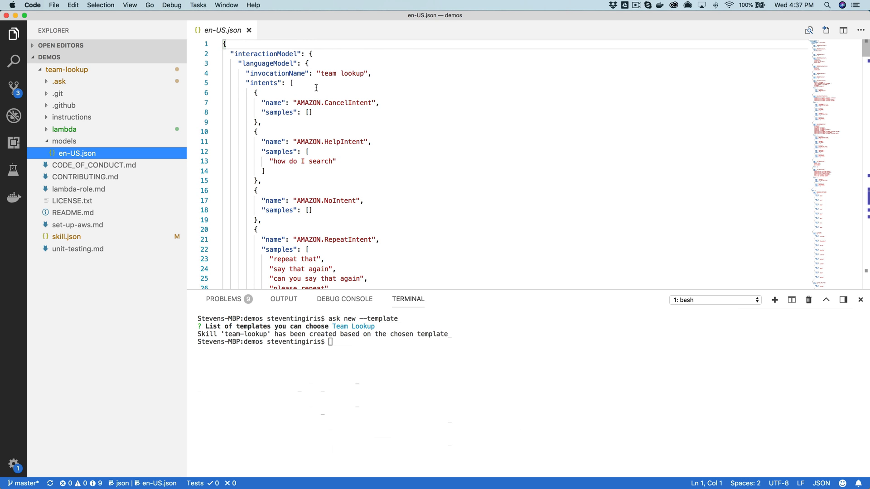
pyautogui.doubleClick(327, 74)
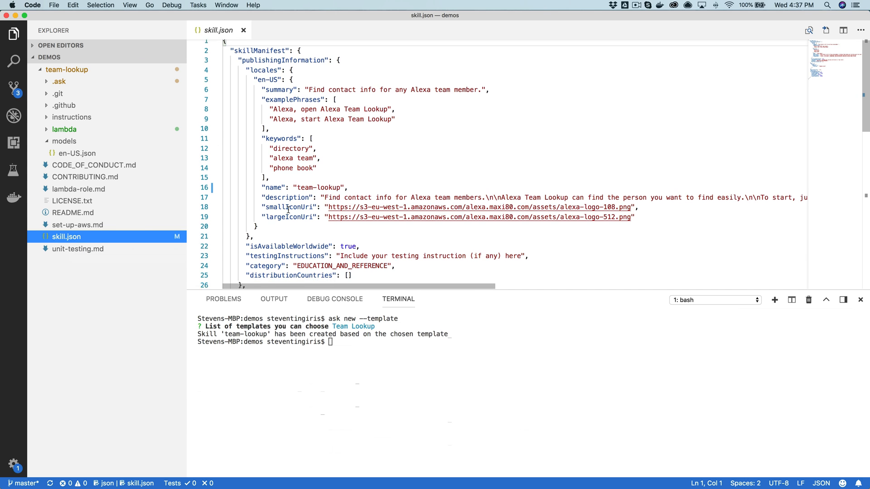
# Step: Highlight the skill name team-lookup in skill.json and scroll to the apis endpoint section
pyautogui.scroll(-3)
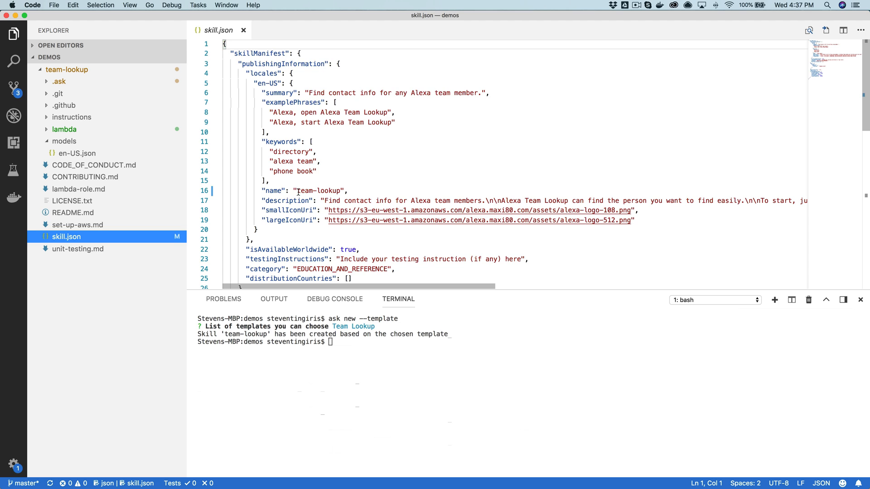
pyautogui.doubleClick(318, 190)
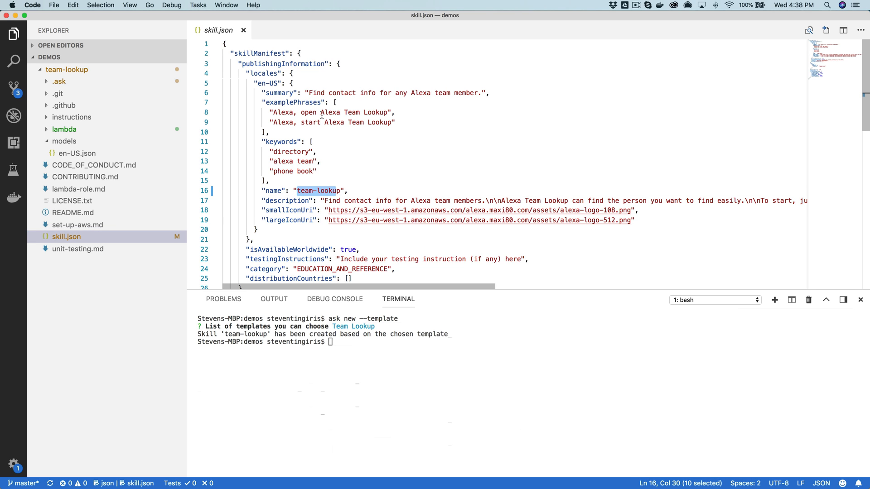
pyautogui.scroll(-3)
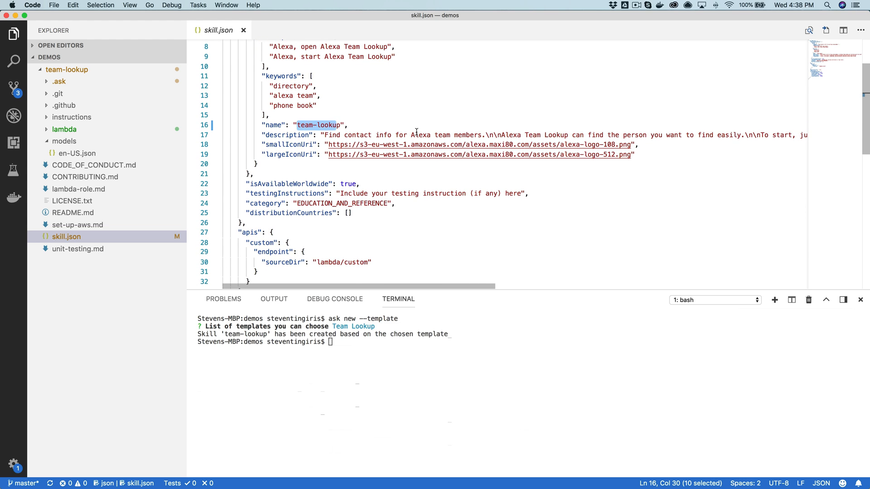
pyautogui.moveTo(453, 146)
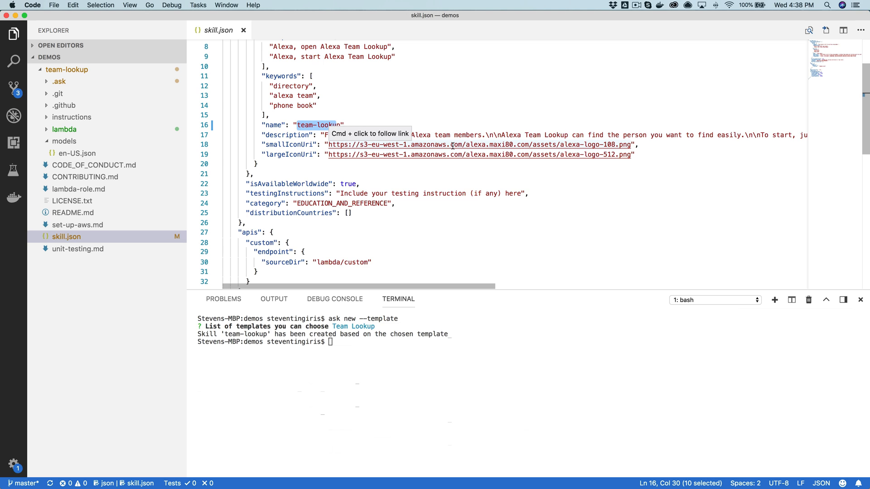
pyautogui.moveTo(585, 148)
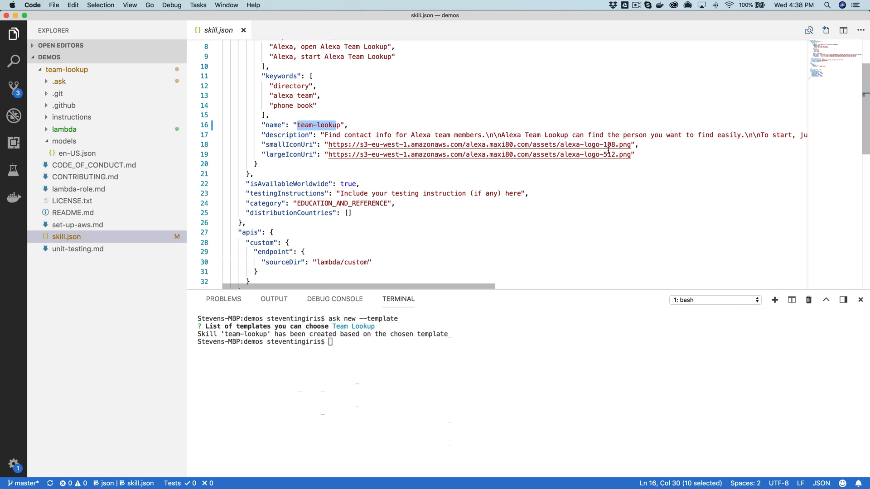
pyautogui.moveTo(609, 154)
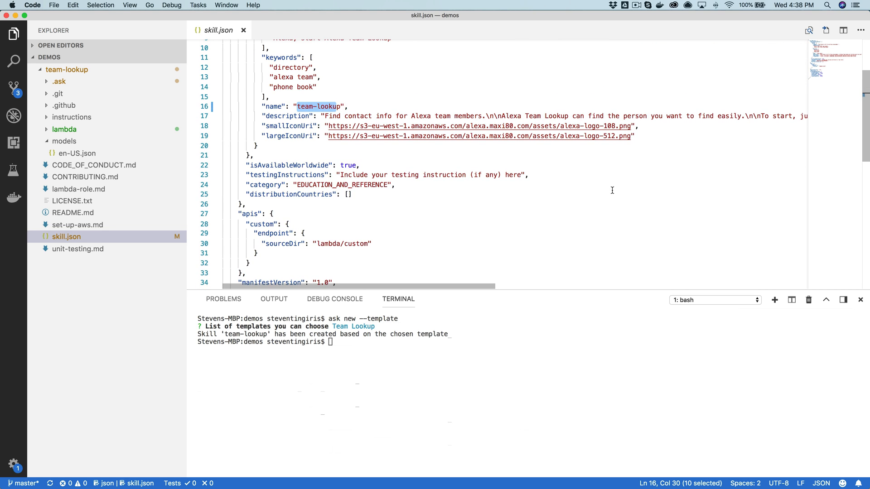
pyautogui.moveTo(377, 166)
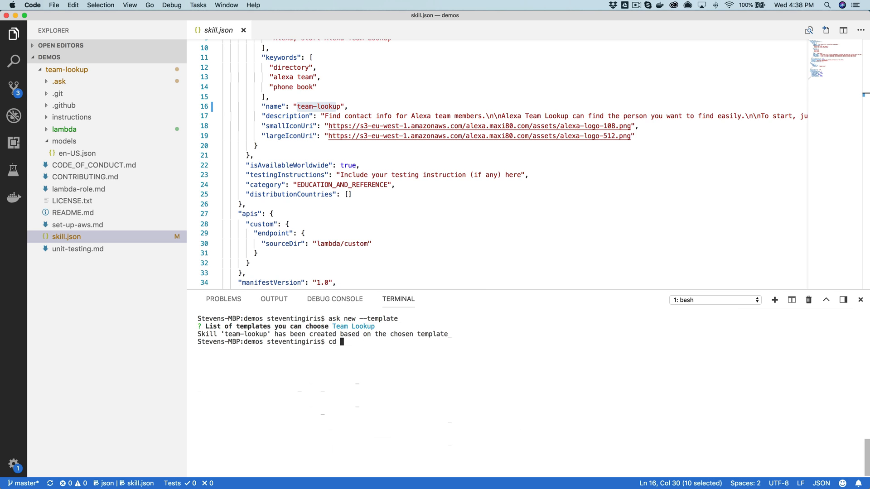
# Step: Change into team-lookup and run `ask deploy` from the terminal
pyautogui.write('team')
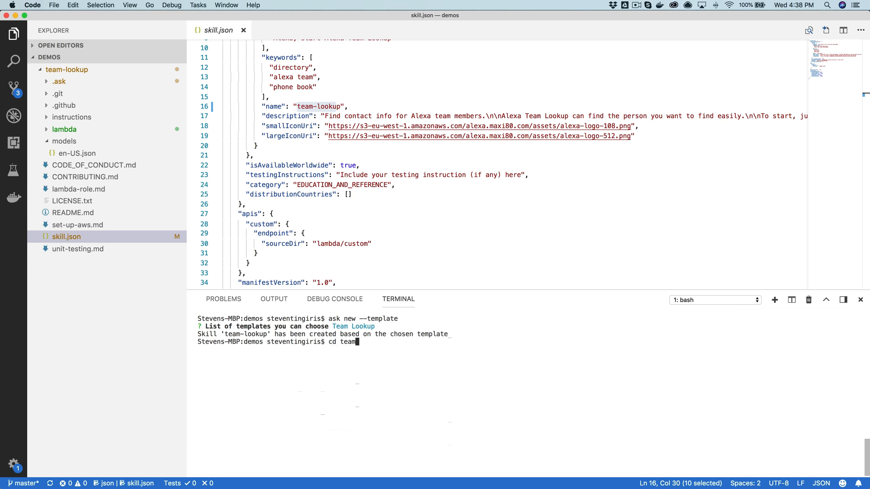
pyautogui.write('-lookup')
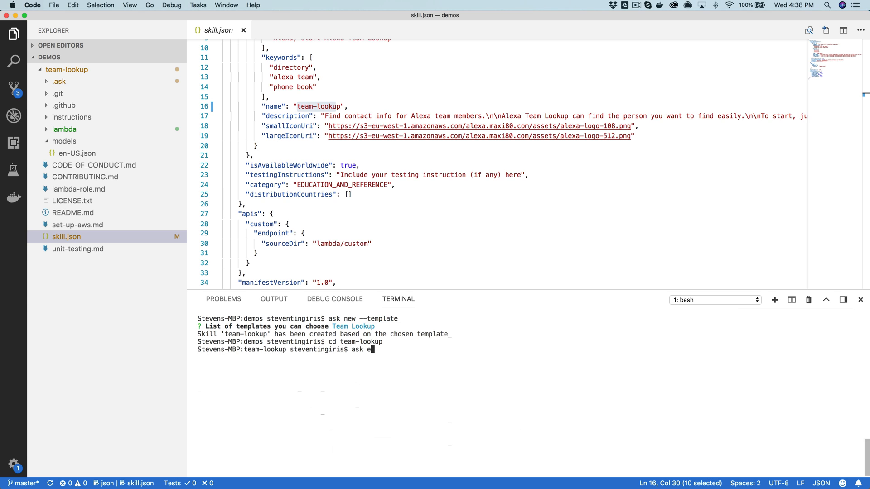
pyautogui.write('deploy')
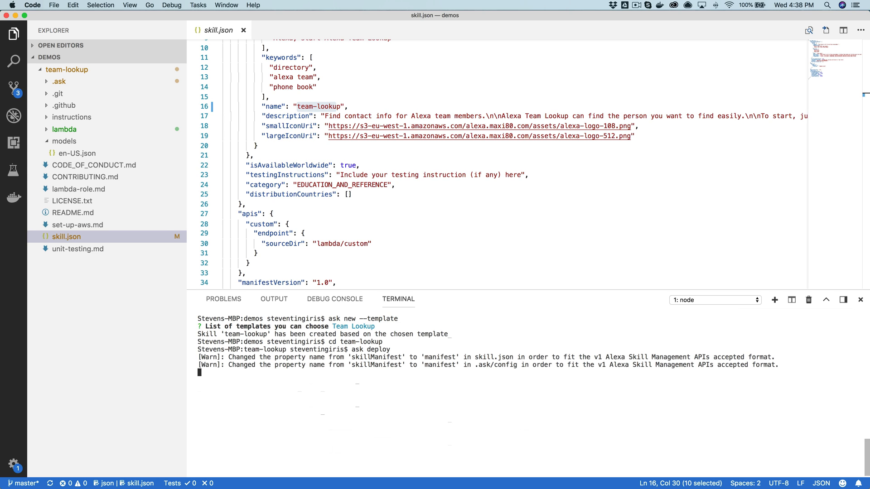
pyautogui.press('enter')
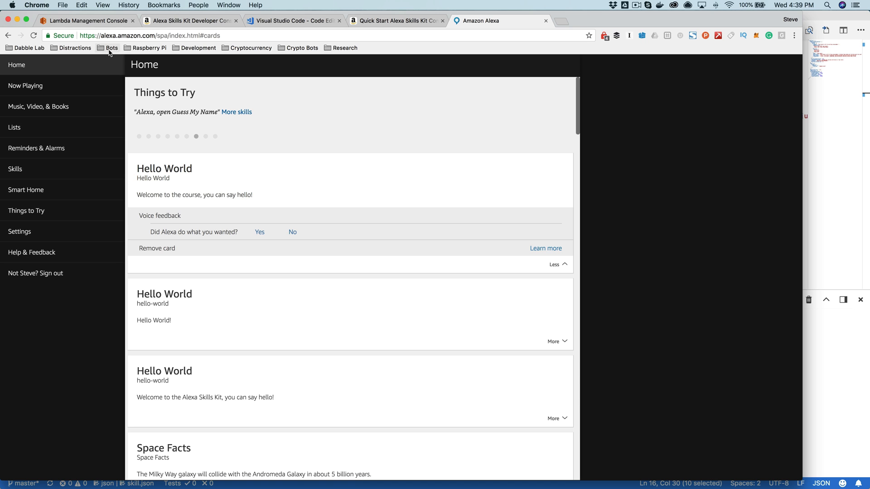
pyautogui.moveTo(82, 334)
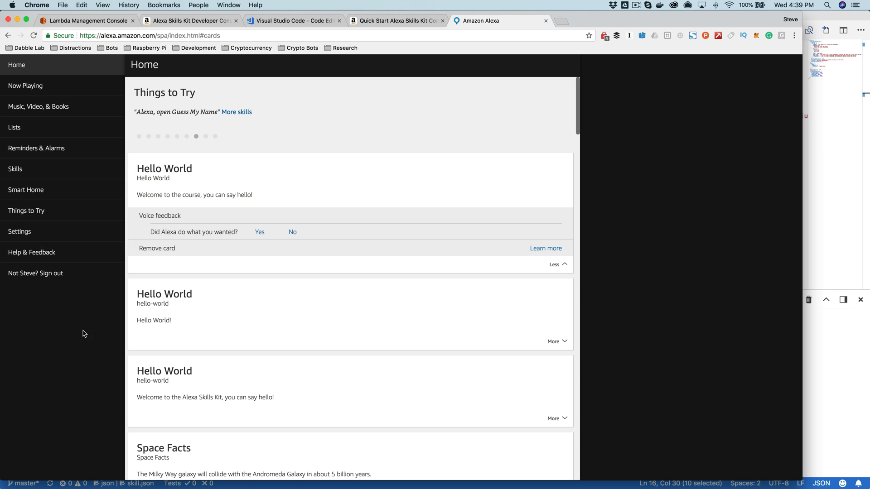
pyautogui.moveTo(80, 349)
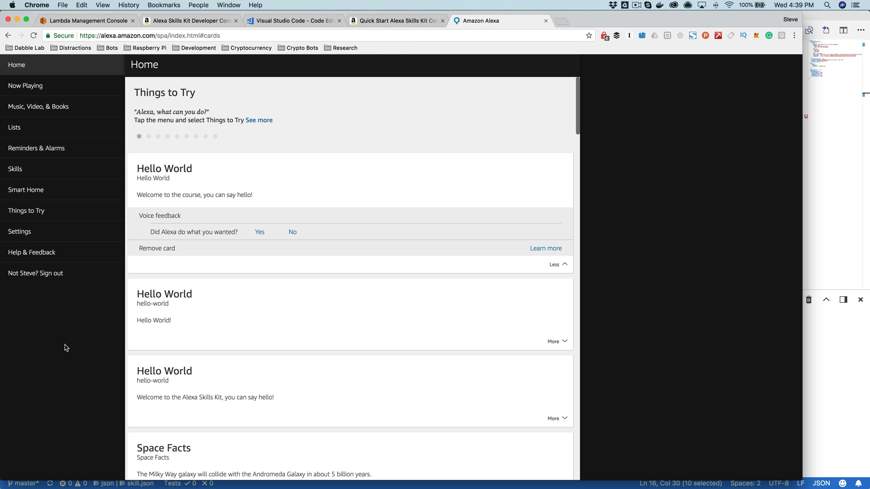
# Step: Visit the Home feed, then land on the All Skills catalogue page
pyautogui.click(14, 168)
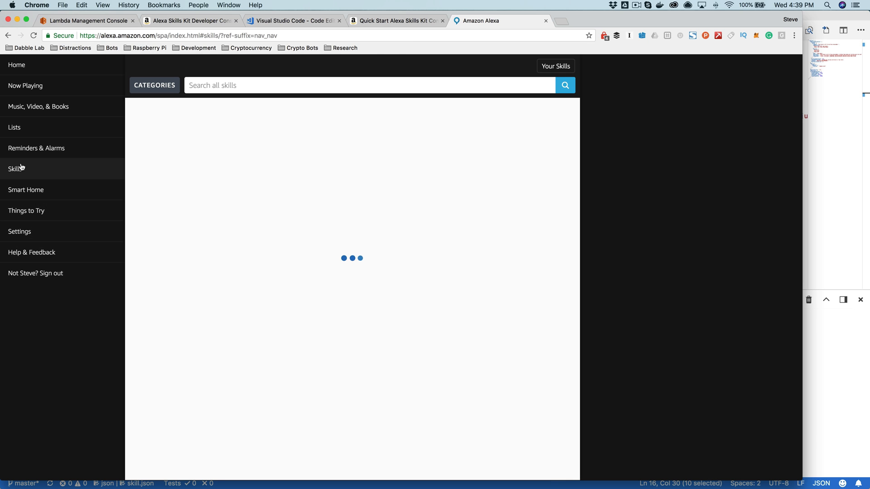
pyautogui.click(15, 168)
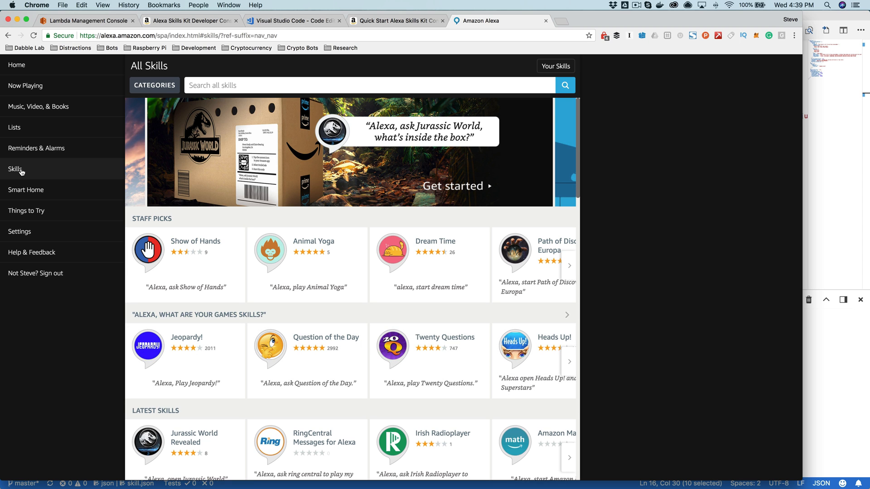
pyautogui.moveTo(16, 65)
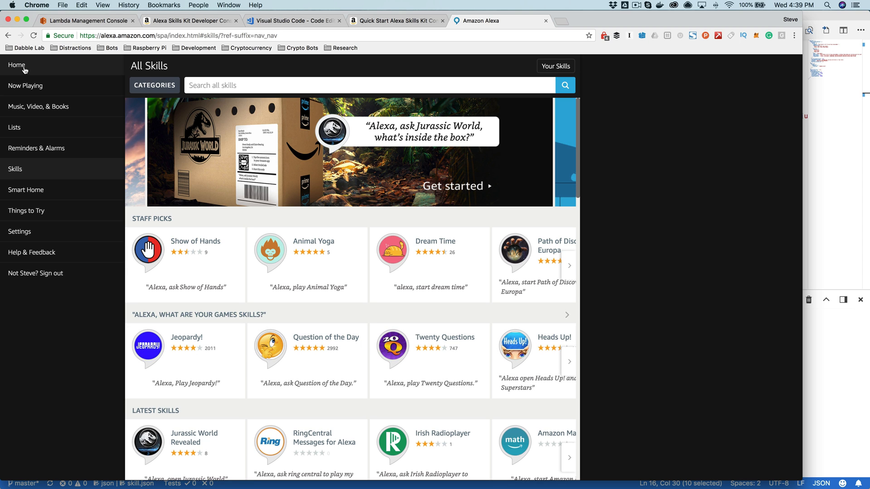
pyautogui.click(16, 65)
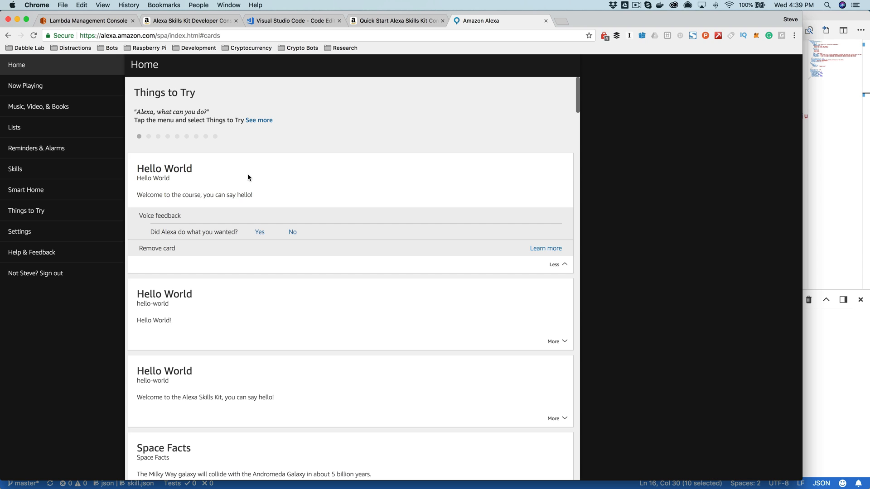
pyautogui.moveTo(40, 365)
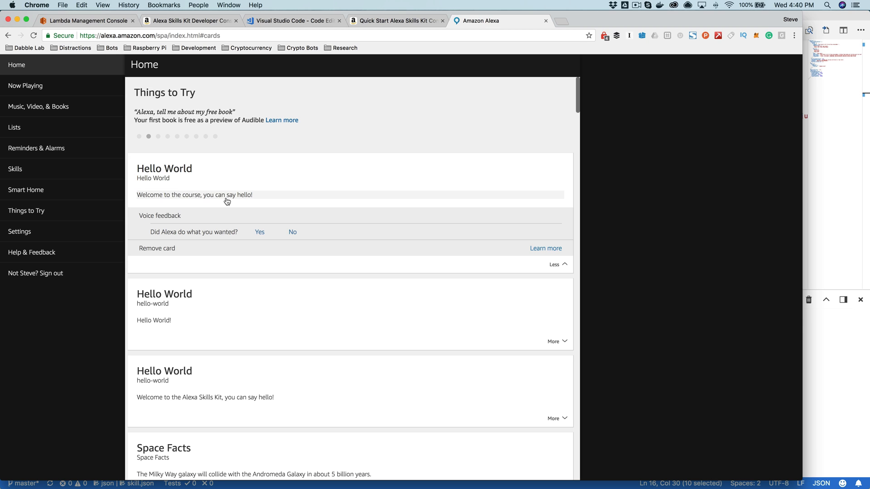
pyautogui.moveTo(176, 199)
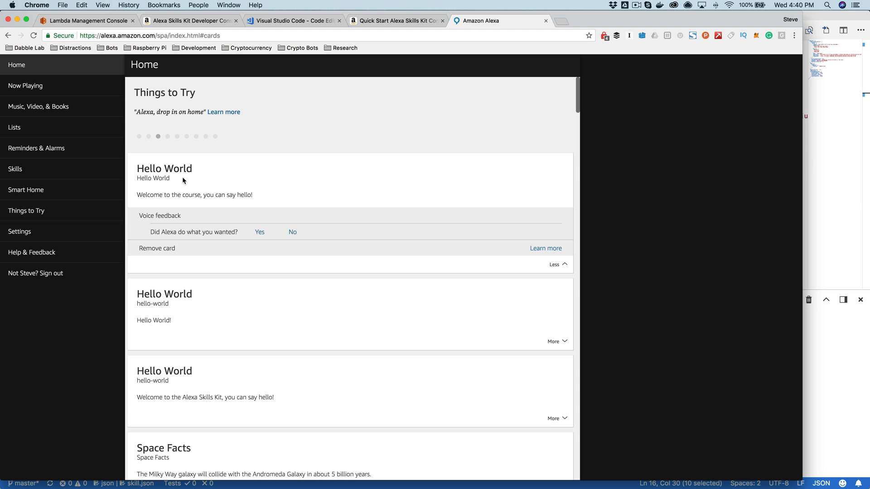
pyautogui.moveTo(123, 106)
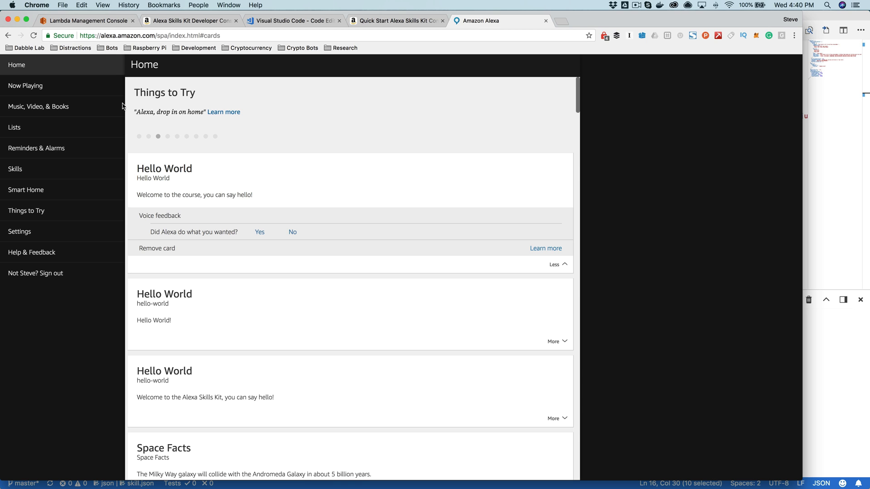
pyautogui.moveTo(176, 167)
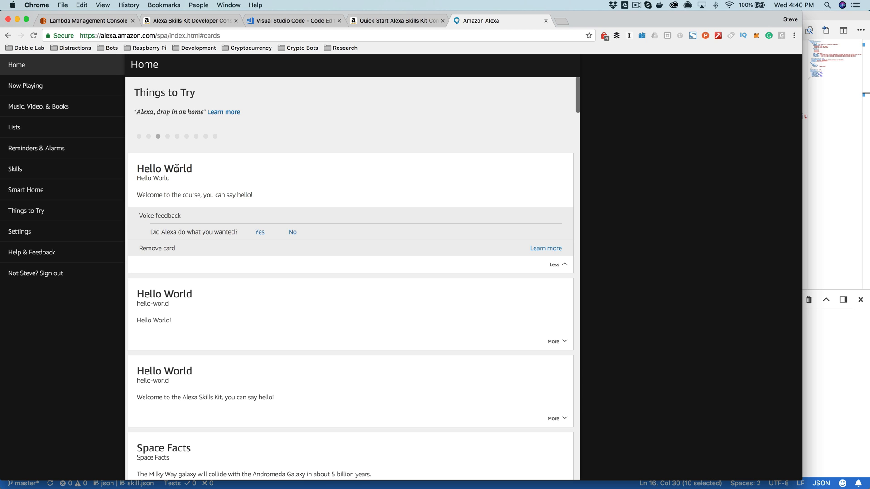
pyautogui.moveTo(81, 172)
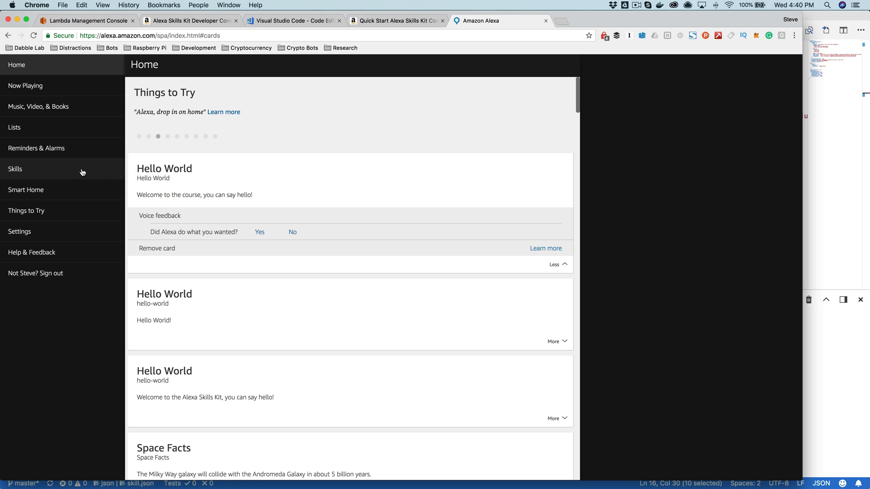
pyautogui.click(16, 169)
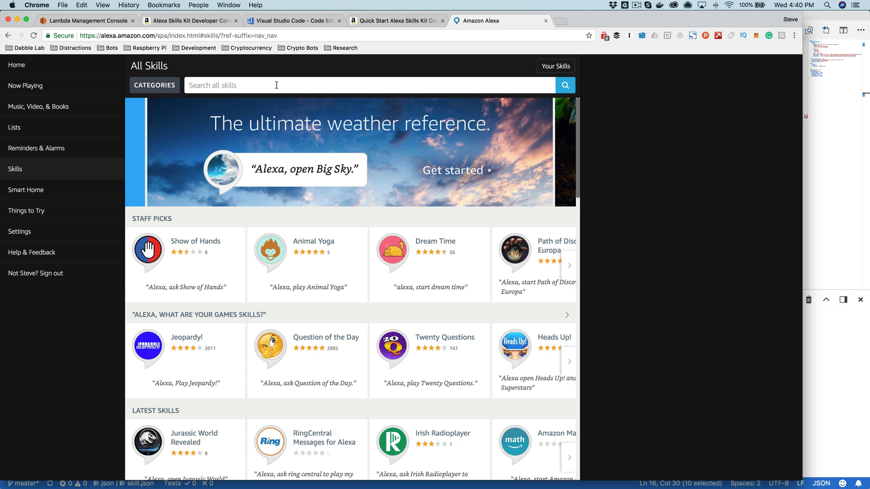
pyautogui.moveTo(555, 66)
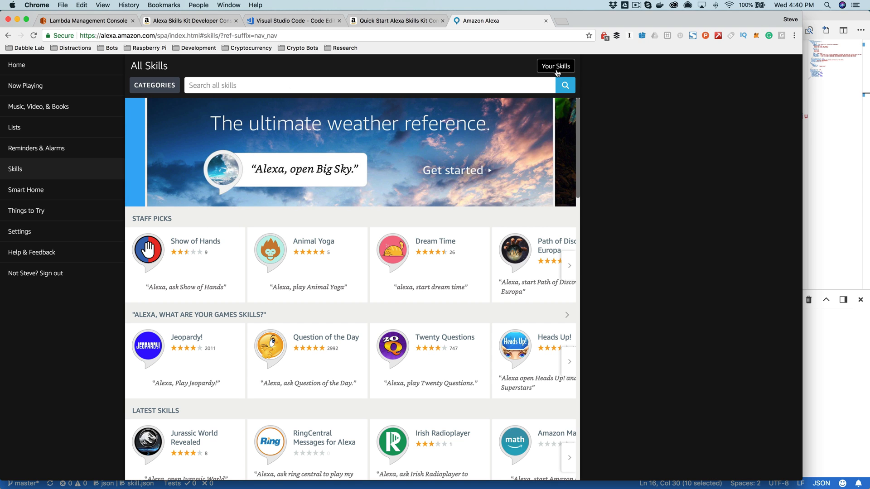
# Step: Show Your Skills so team-lookup appears among the Dev Skills
pyautogui.click(554, 65)
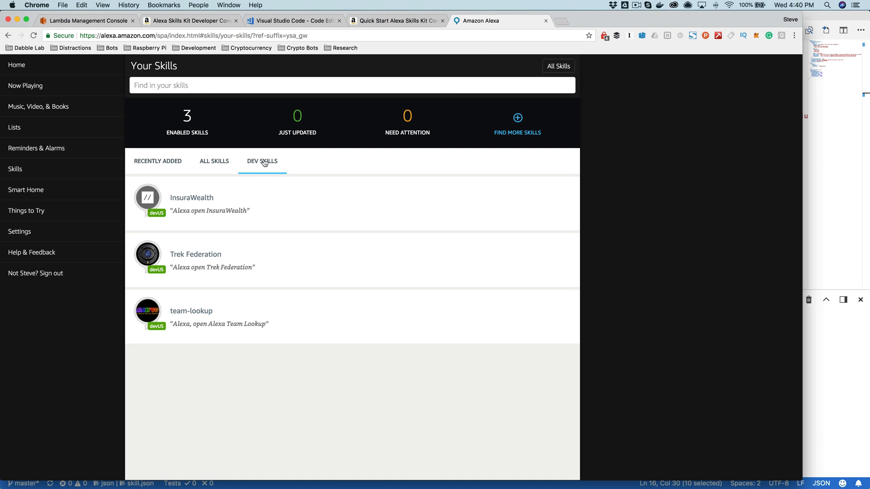
pyautogui.moveTo(212, 210)
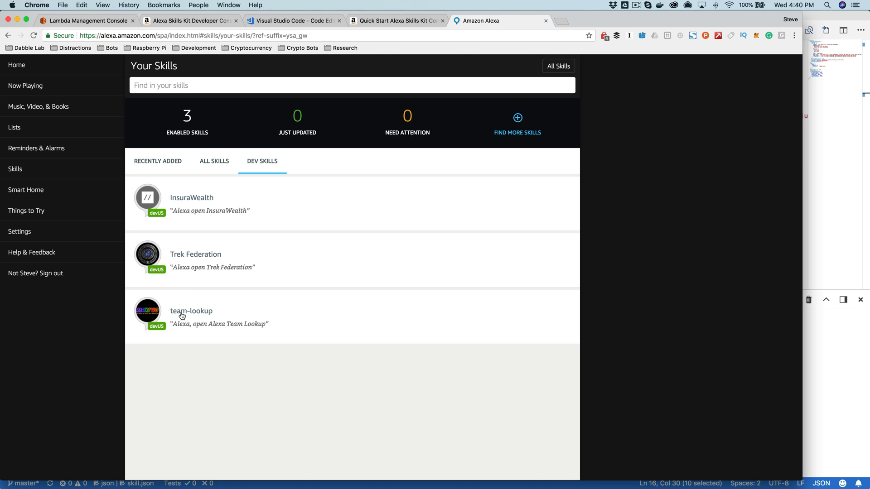
pyautogui.moveTo(199, 316)
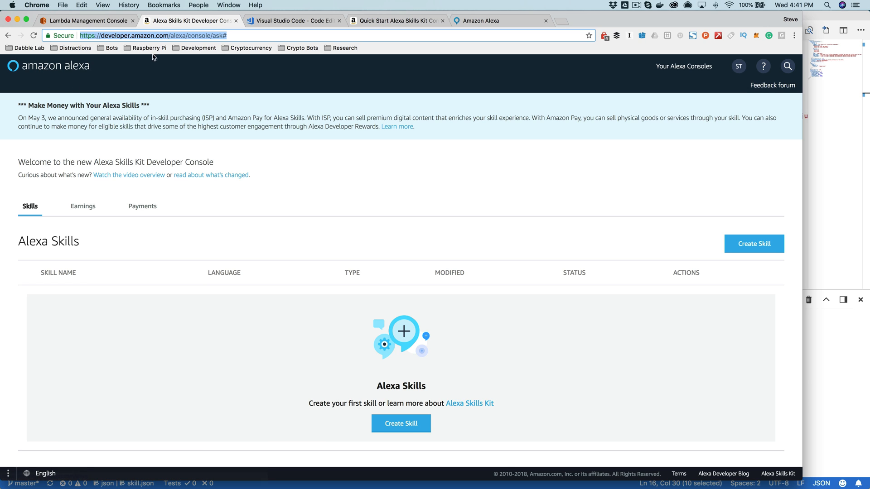
pyautogui.moveTo(280, 148)
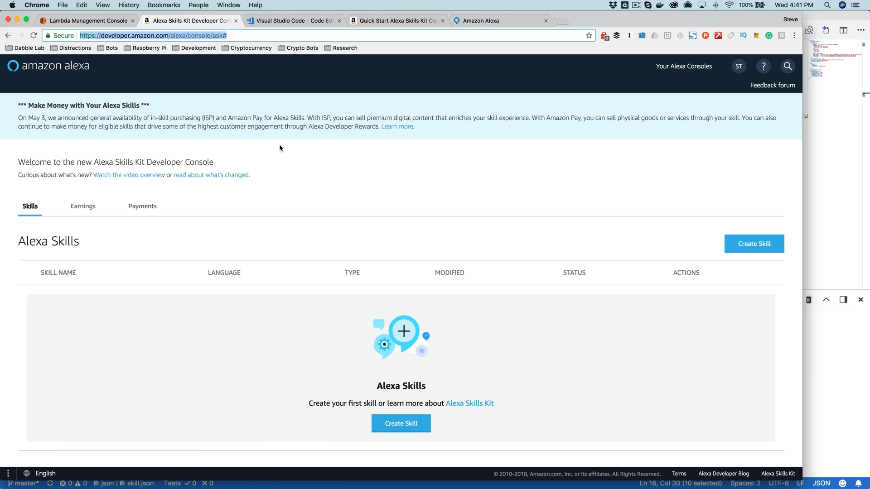
pyautogui.moveTo(314, 168)
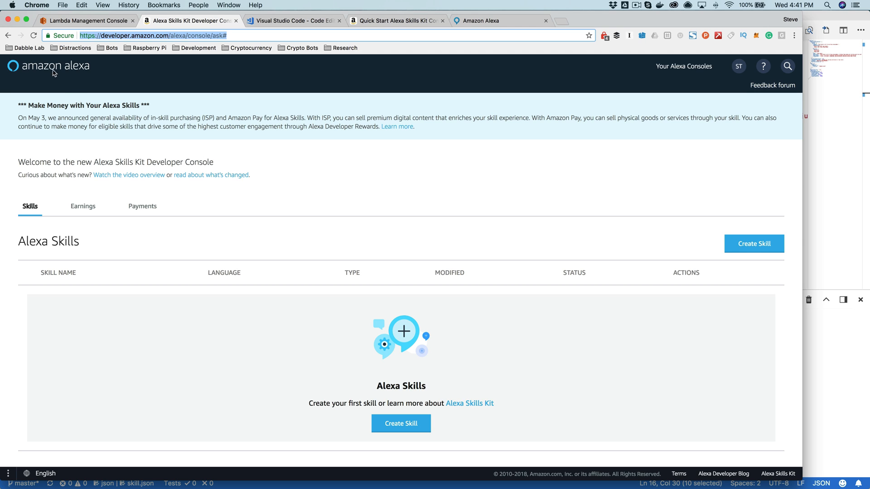
# Step: Reload the console skills list, edit team-lookup and go to its Test simulator
pyautogui.click(8, 36)
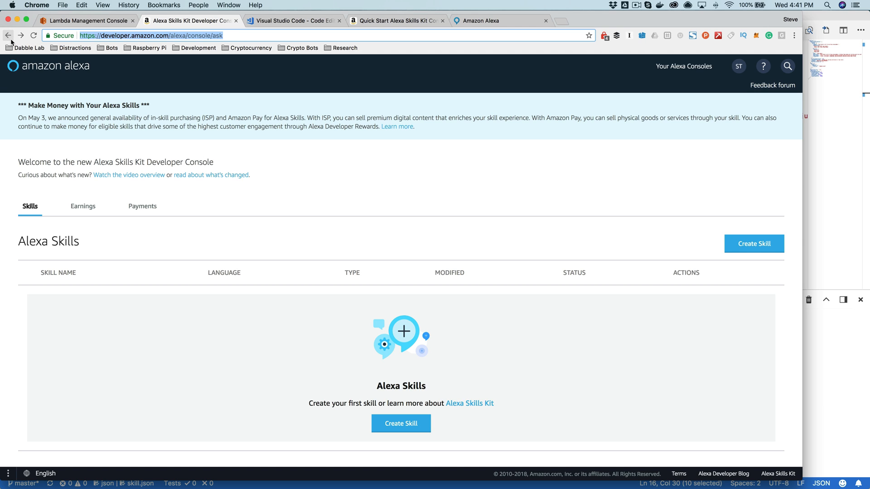
pyautogui.click(34, 36)
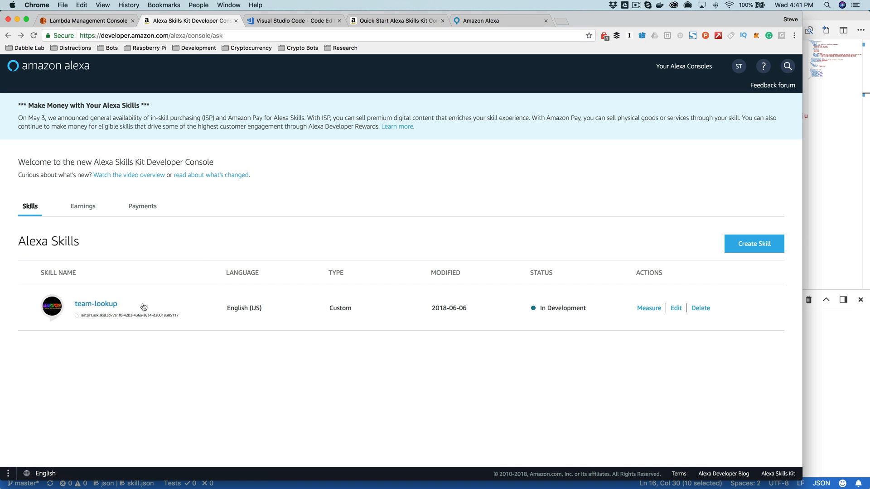
pyautogui.click(676, 308)
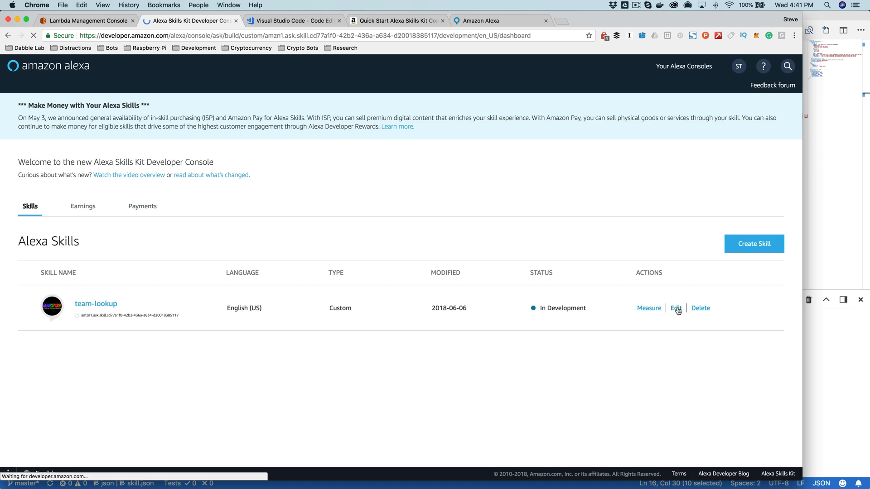
pyautogui.click(676, 308)
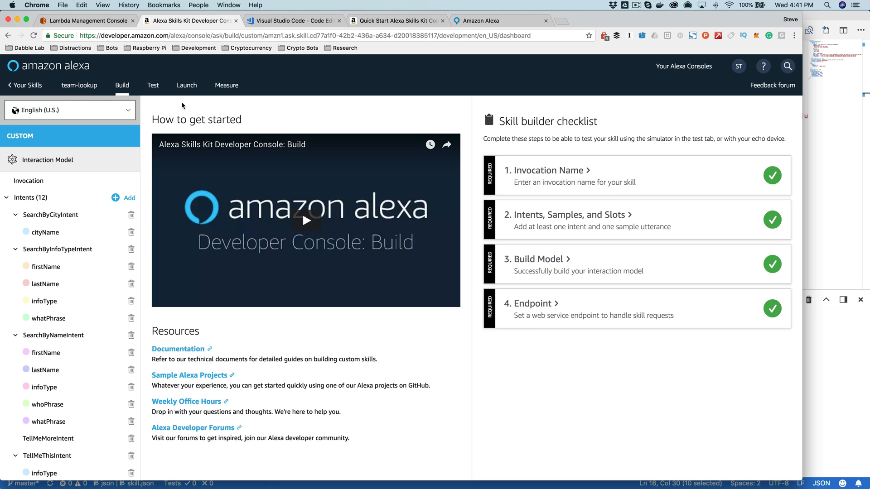
pyautogui.moveTo(175, 89)
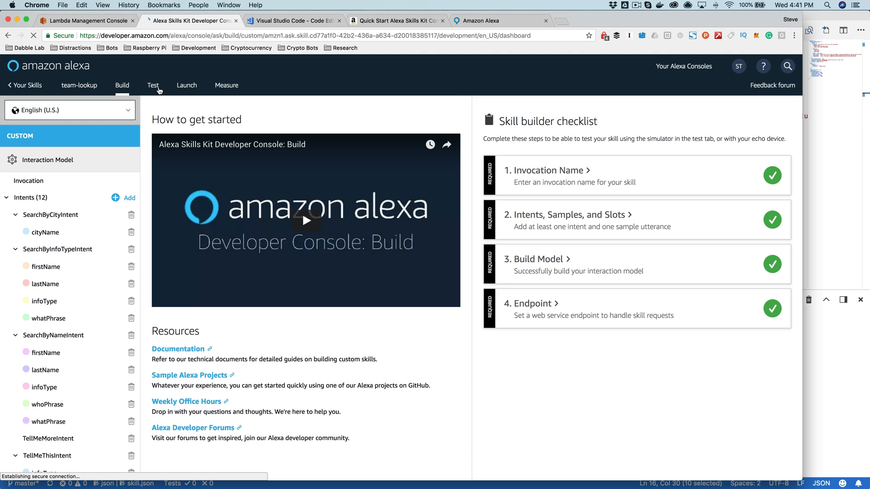
pyautogui.click(152, 85)
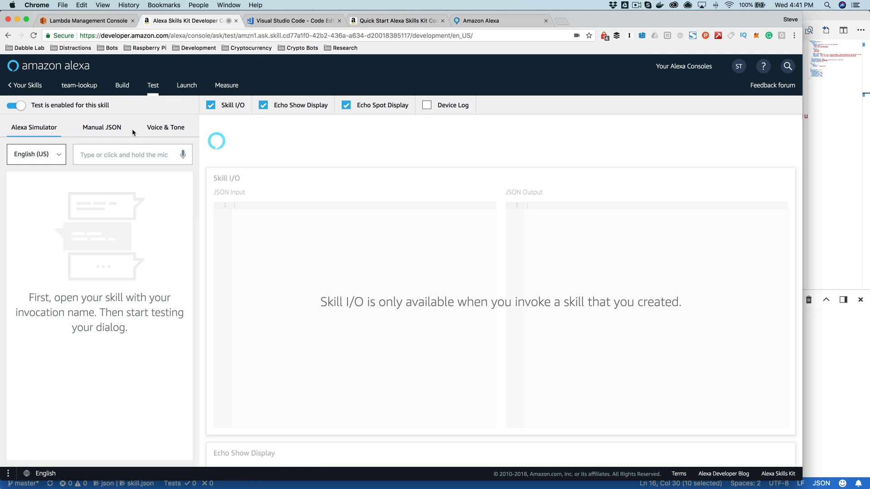
pyautogui.moveTo(186, 85)
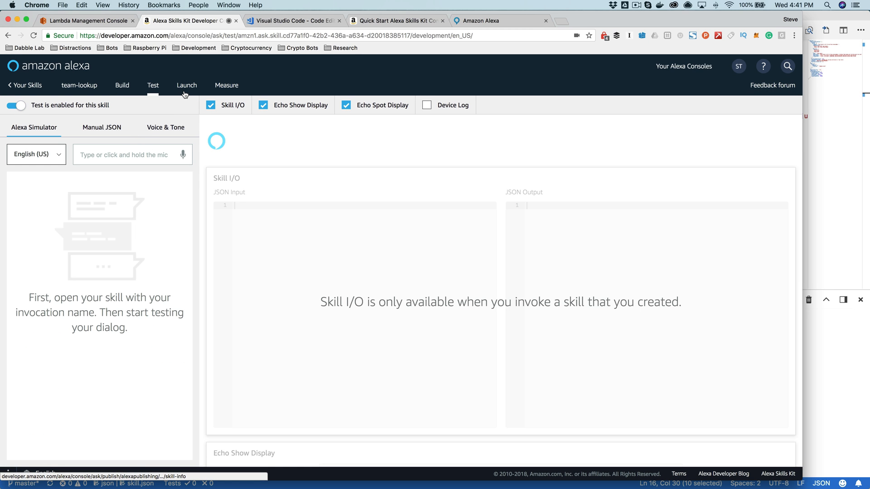
# Step: Go to the Launch store listing and scroll down to the privacy and terms URL fields
pyautogui.click(187, 86)
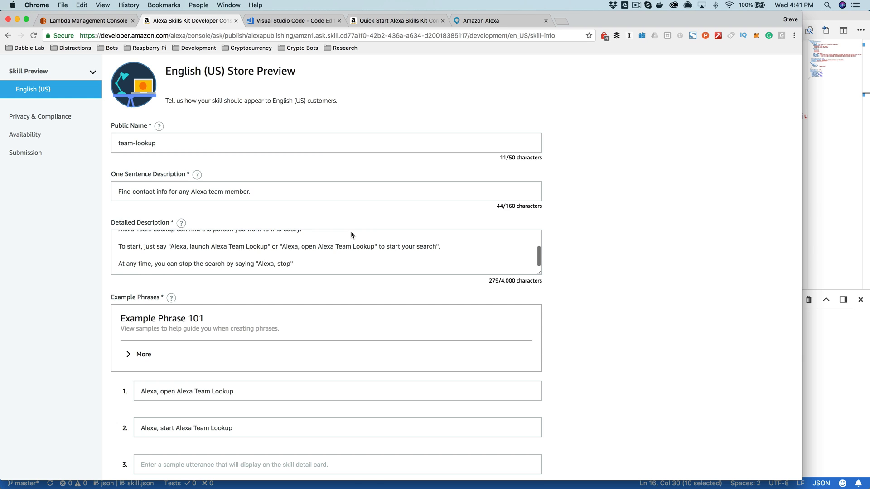
pyautogui.scroll(-3)
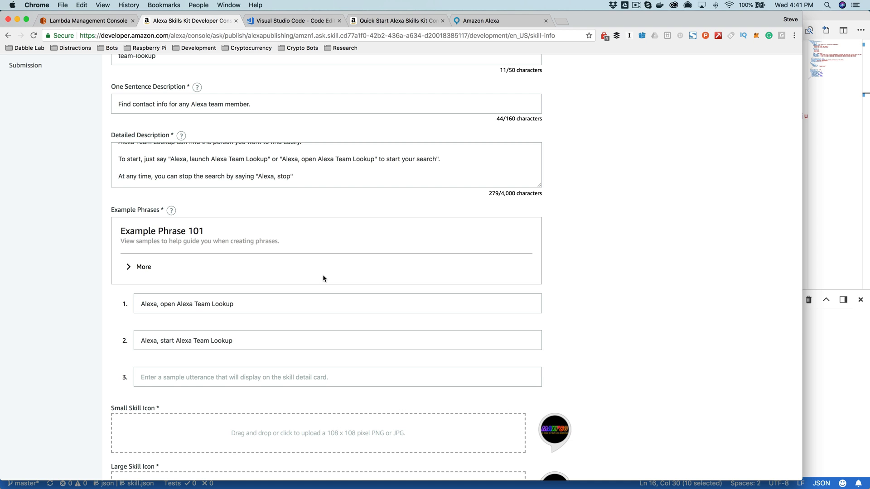
pyautogui.scroll(-3)
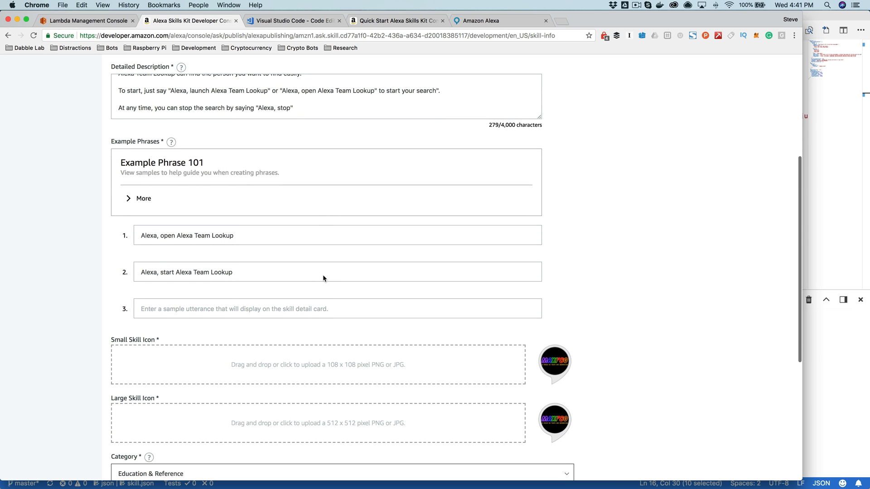
pyautogui.scroll(-3)
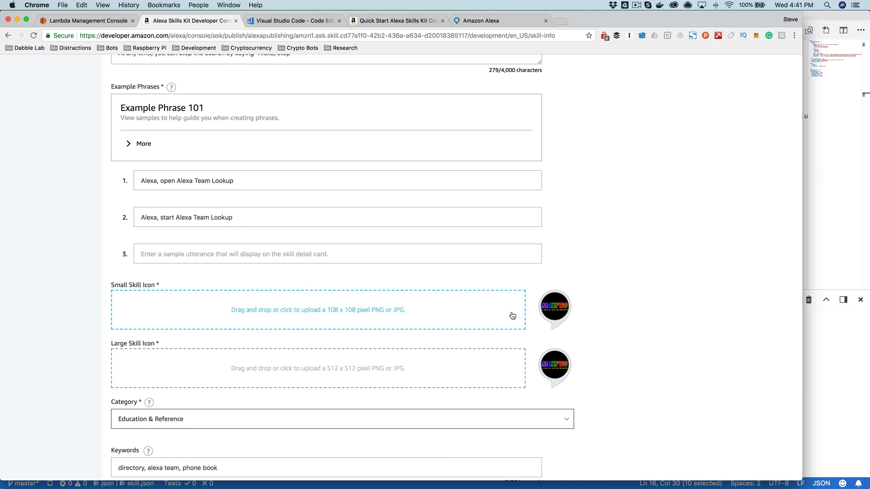
pyautogui.scroll(-3)
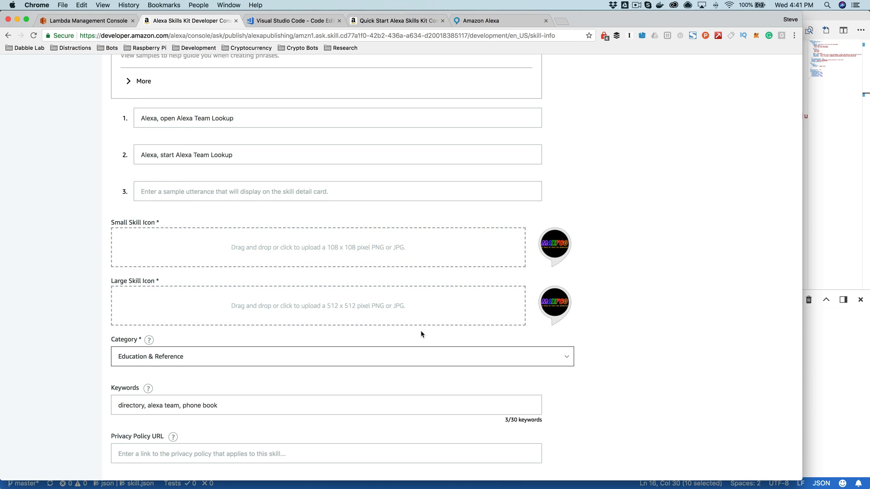
pyautogui.scroll(-3)
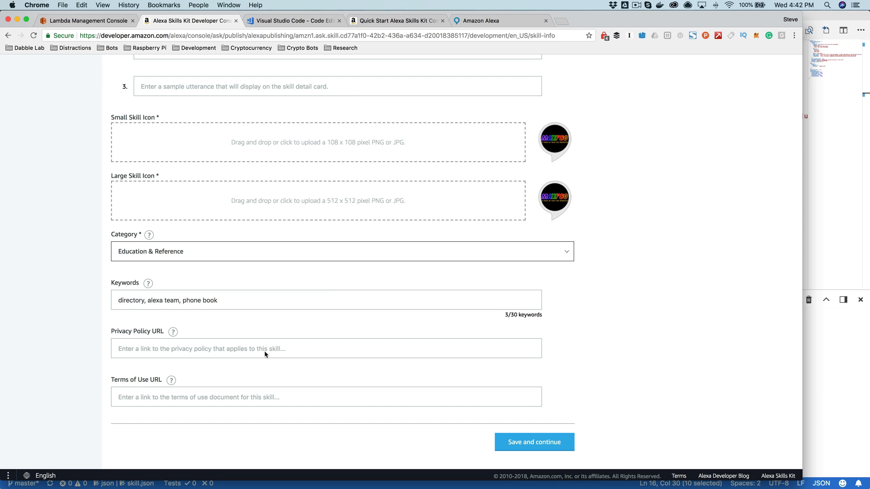
pyautogui.click(326, 348)
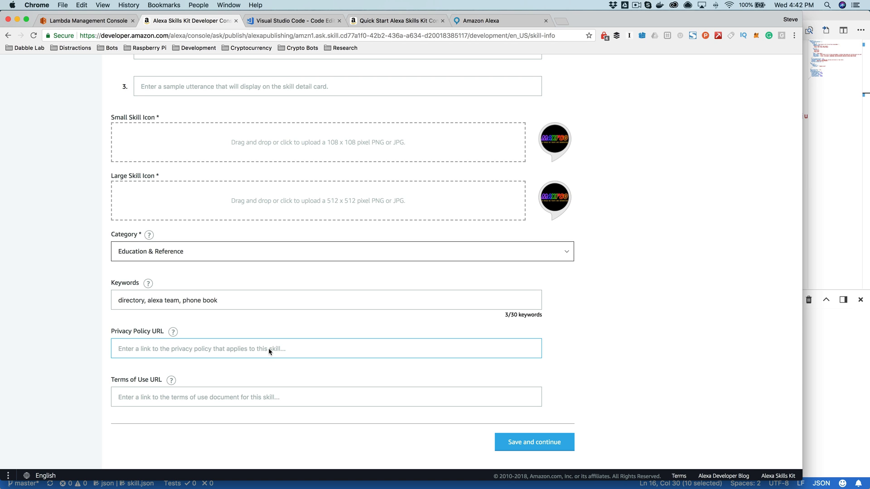
pyautogui.write('http:')
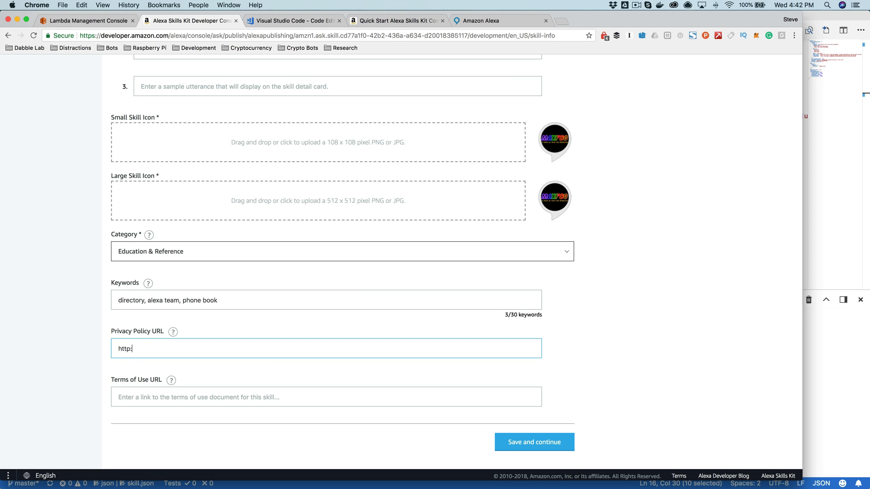
pyautogui.write('//')
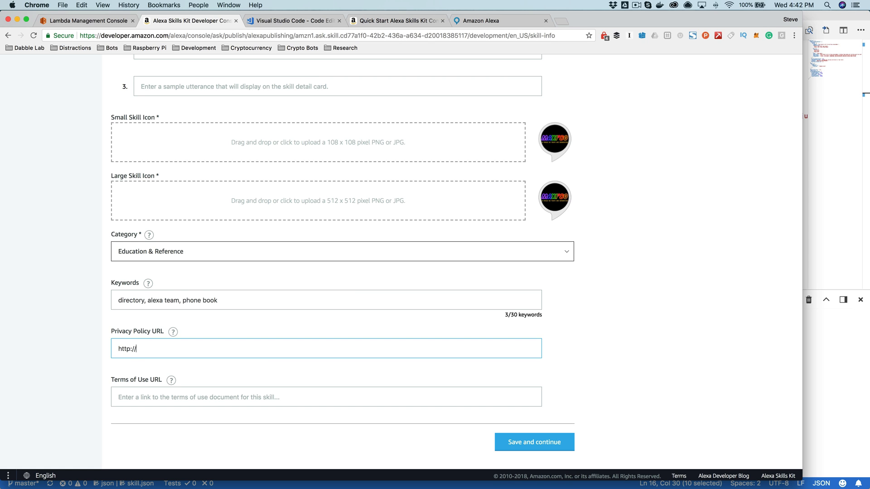
pyautogui.write('dabblela')
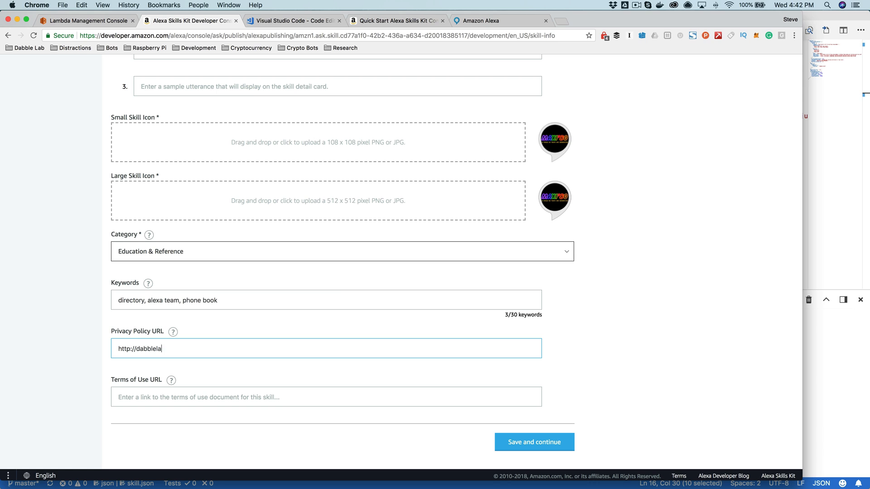
pyautogui.write('b.com/')
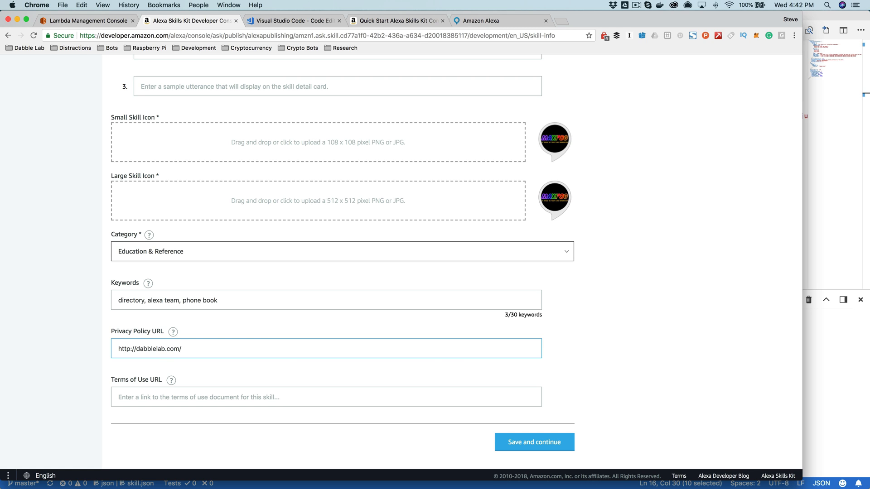
pyautogui.write('privacy')
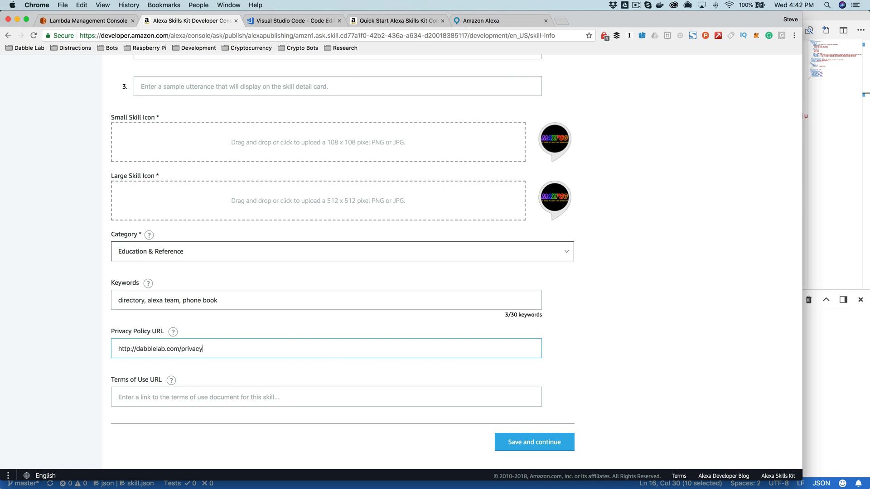
pyautogui.tripleClick(162, 348)
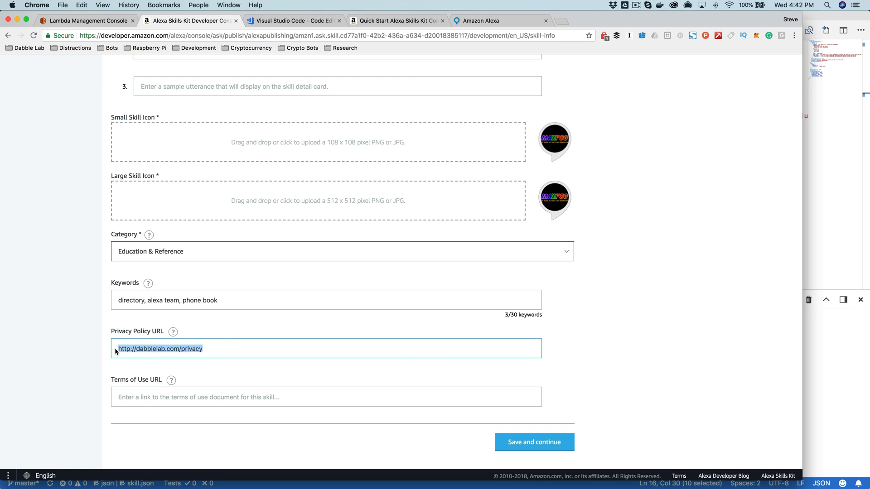
pyautogui.moveTo(160, 393)
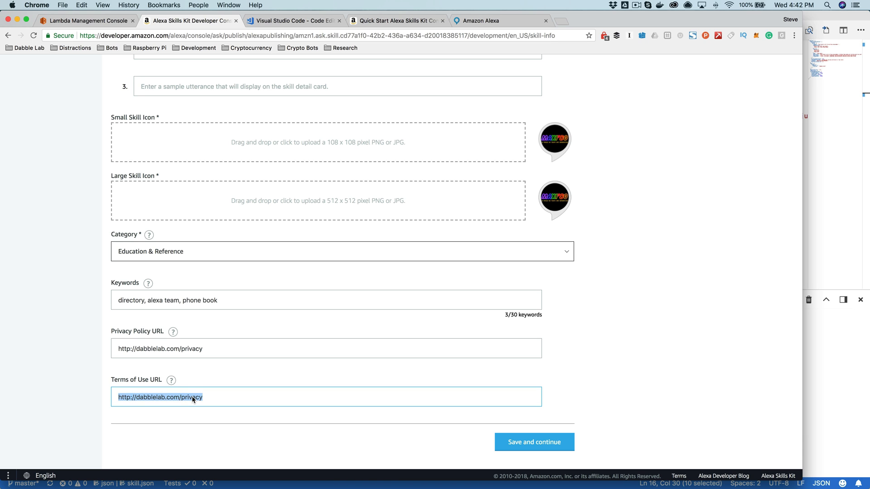
pyautogui.write('http://dabblelab.com/terms')
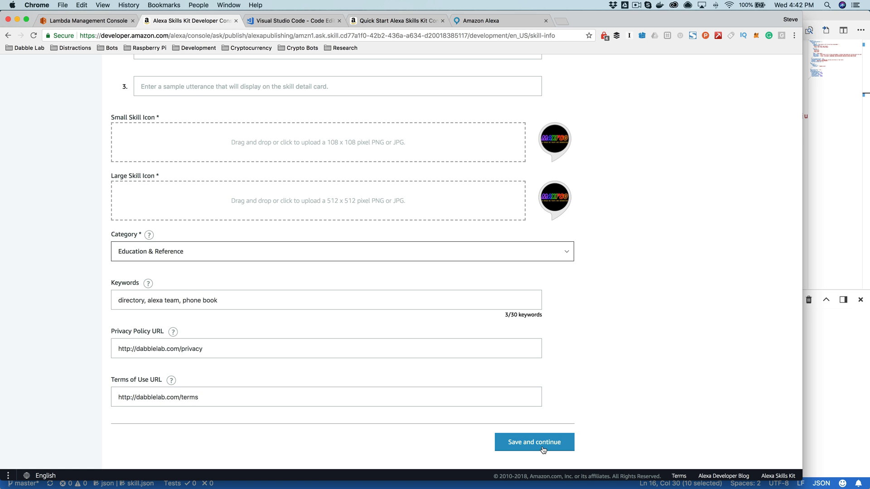
pyautogui.click(533, 442)
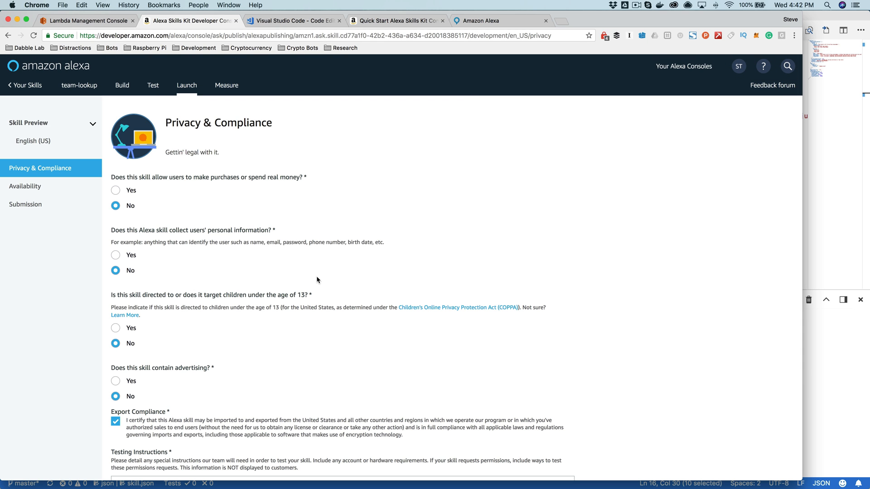
pyautogui.scroll(-3)
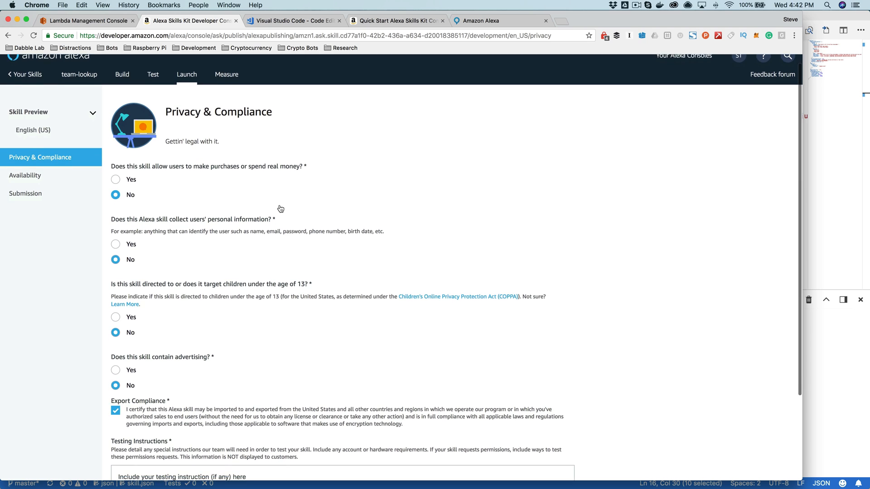
pyautogui.scroll(-3)
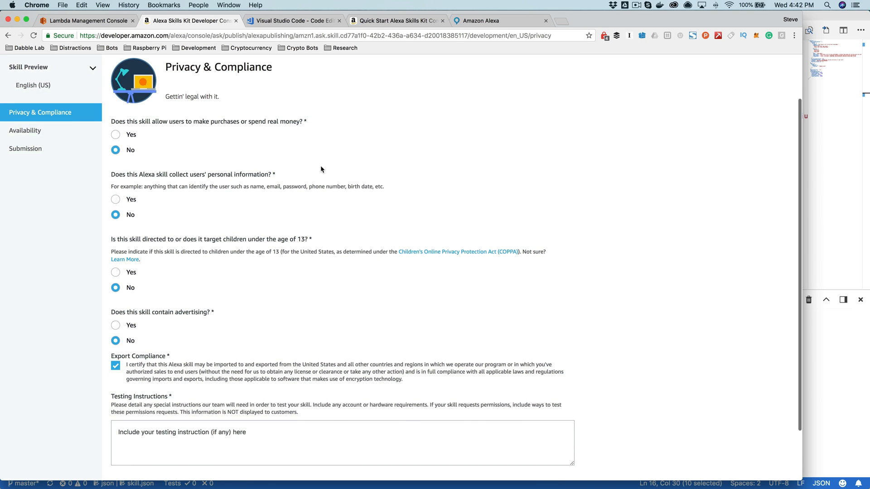
pyautogui.scroll(-3)
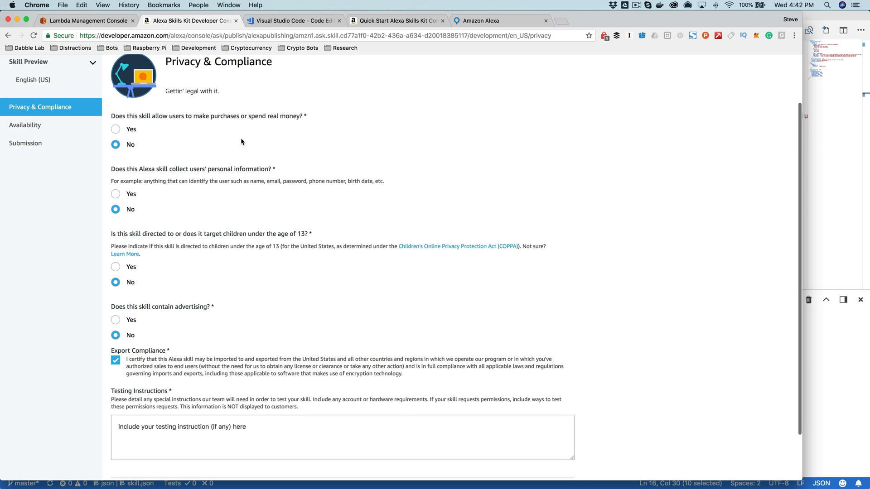
pyautogui.scroll(-3)
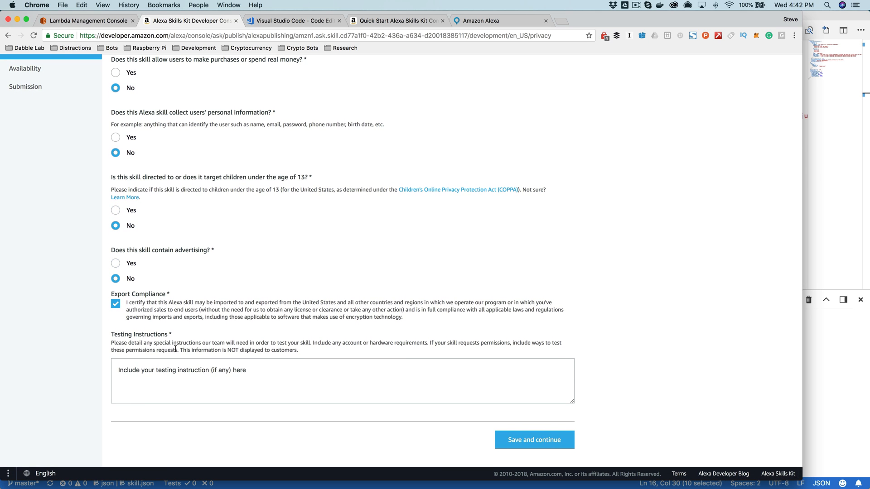
pyautogui.moveTo(185, 375)
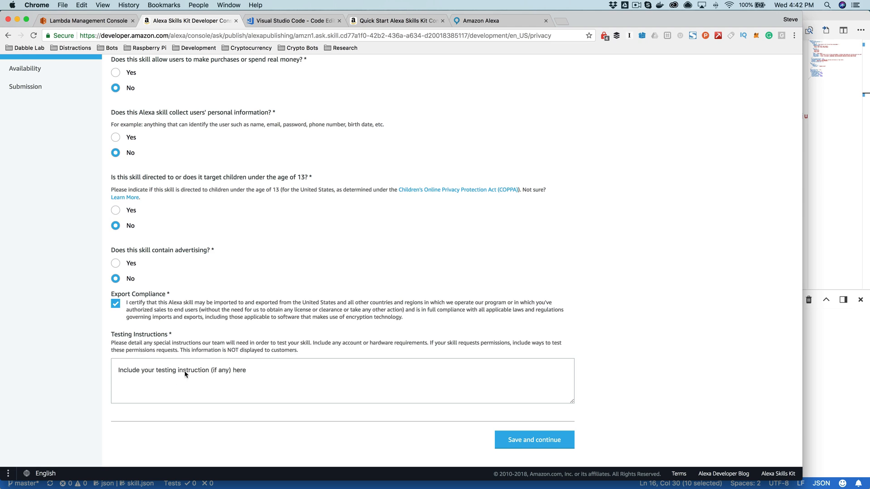
pyautogui.moveTo(232, 380)
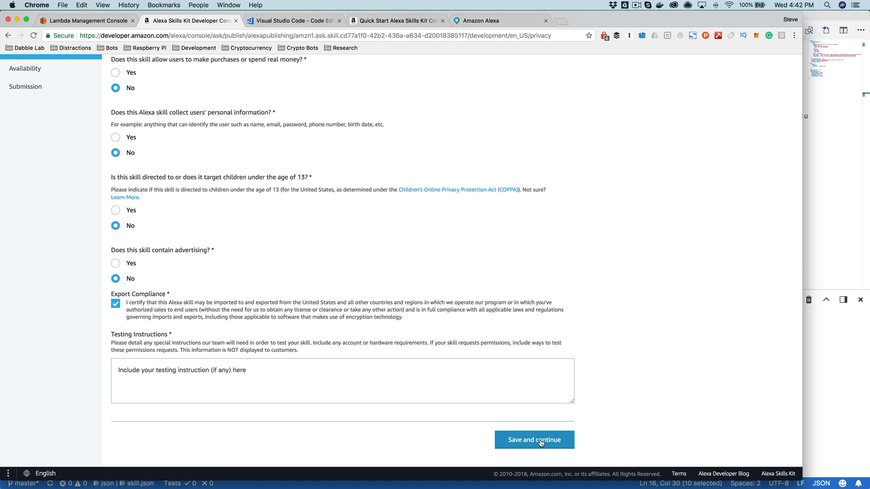
# Step: Save the privacy answers and restrict skill access to Alexa for Business Organizations
pyautogui.click(533, 439)
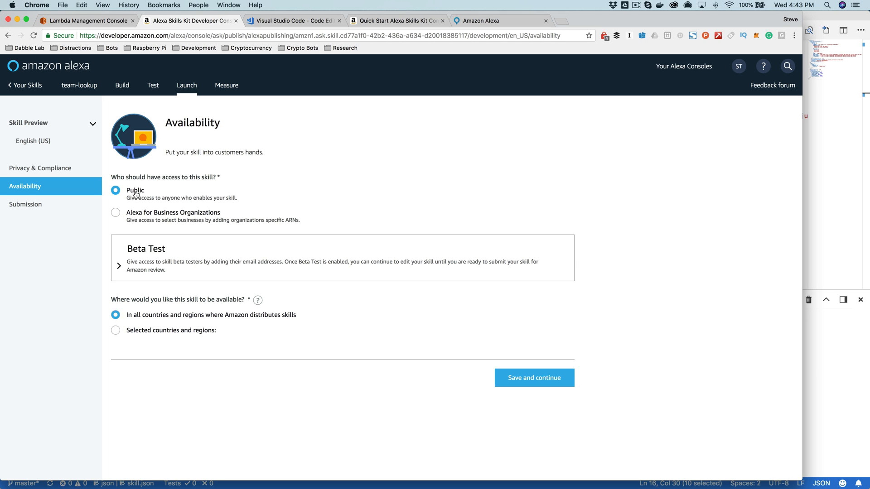
pyautogui.moveTo(164, 201)
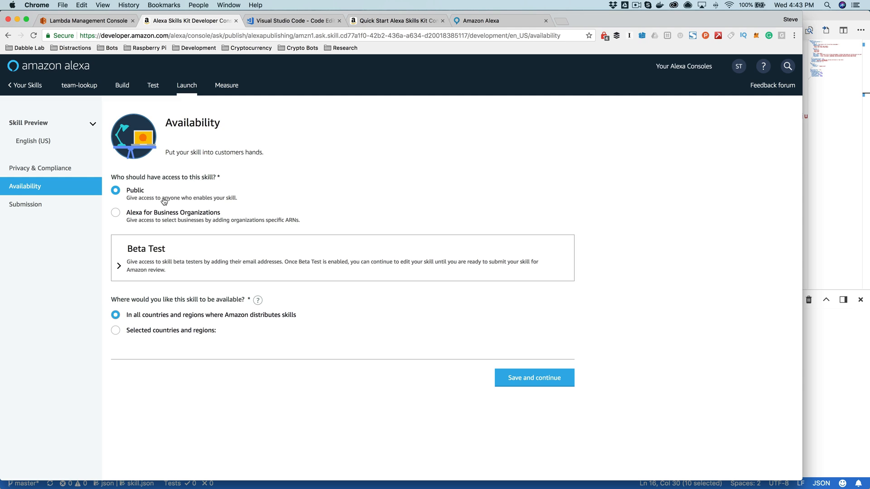
pyautogui.click(115, 212)
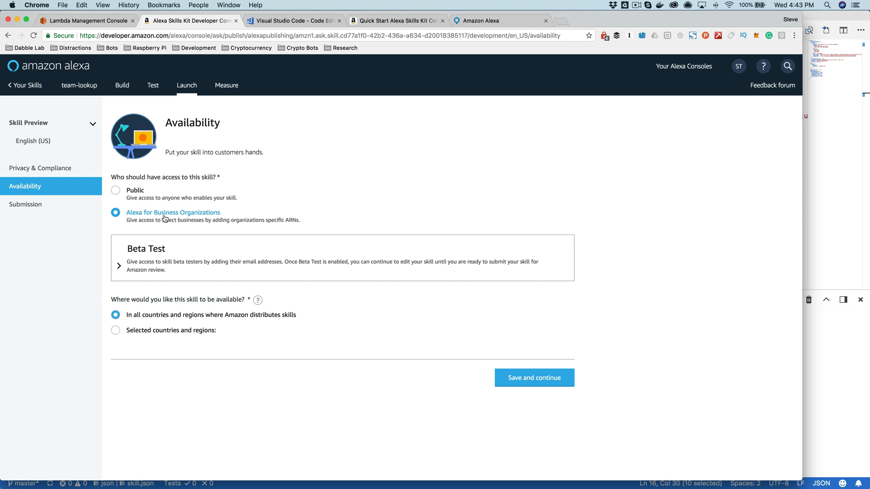
pyautogui.moveTo(172, 226)
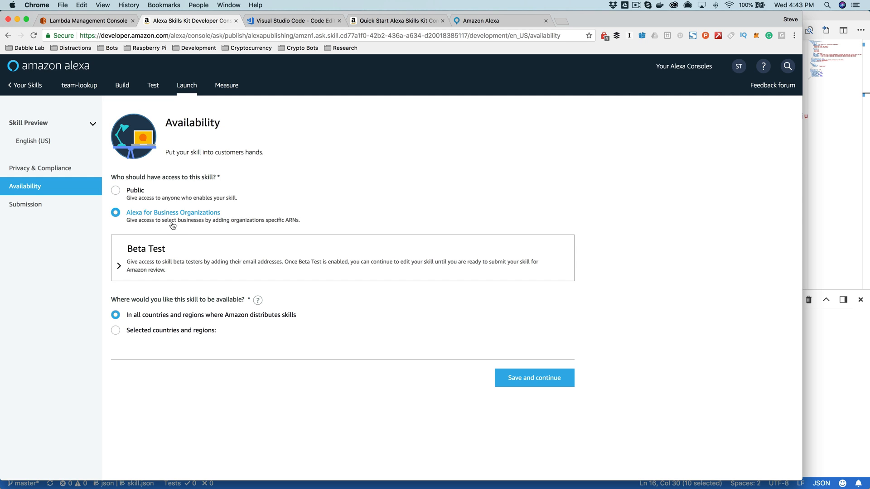
pyautogui.moveTo(192, 223)
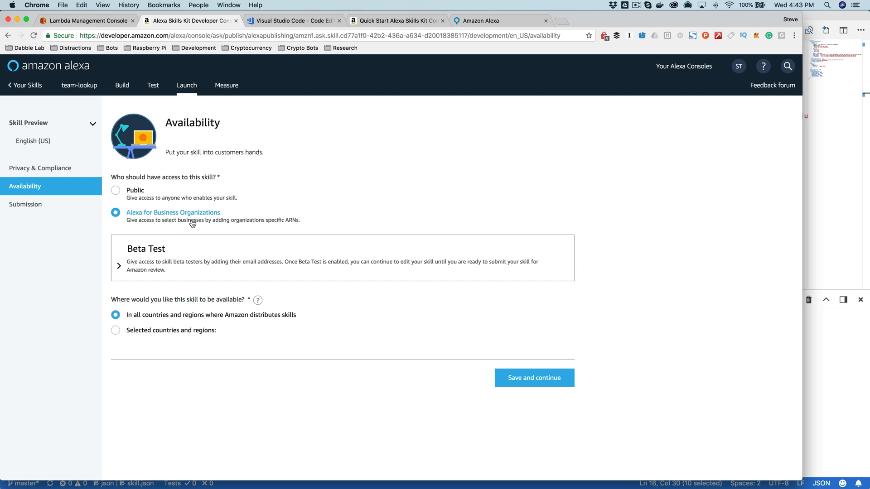
pyautogui.moveTo(160, 225)
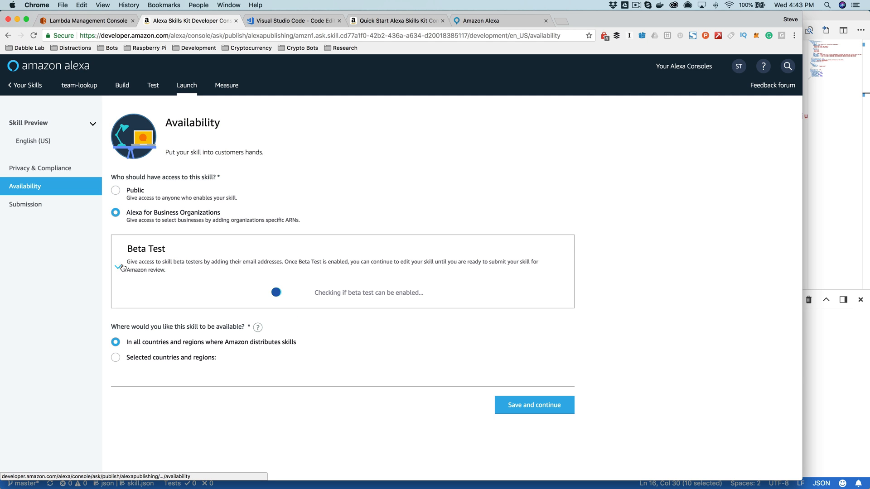
pyautogui.click(117, 266)
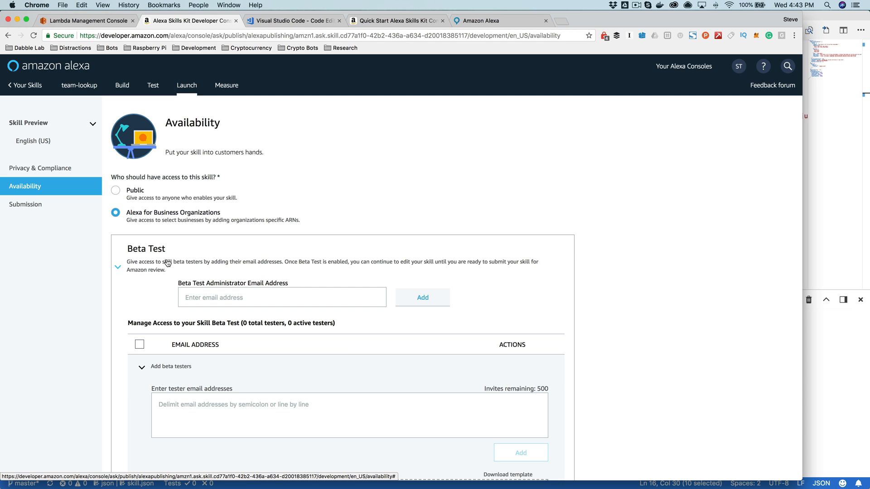
pyautogui.scroll(-3)
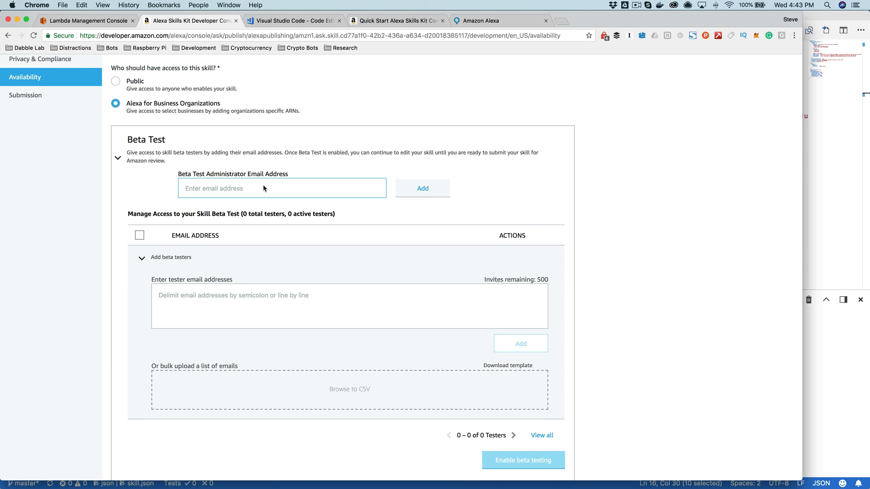
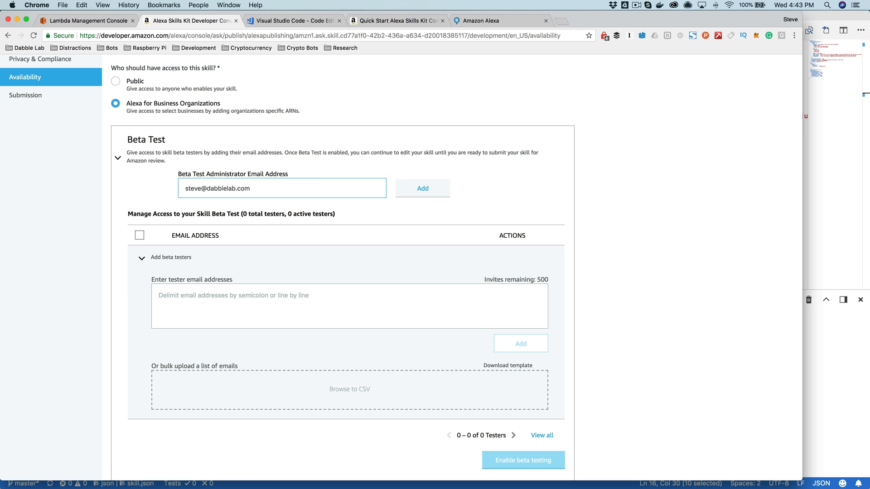
pyautogui.click(422, 189)
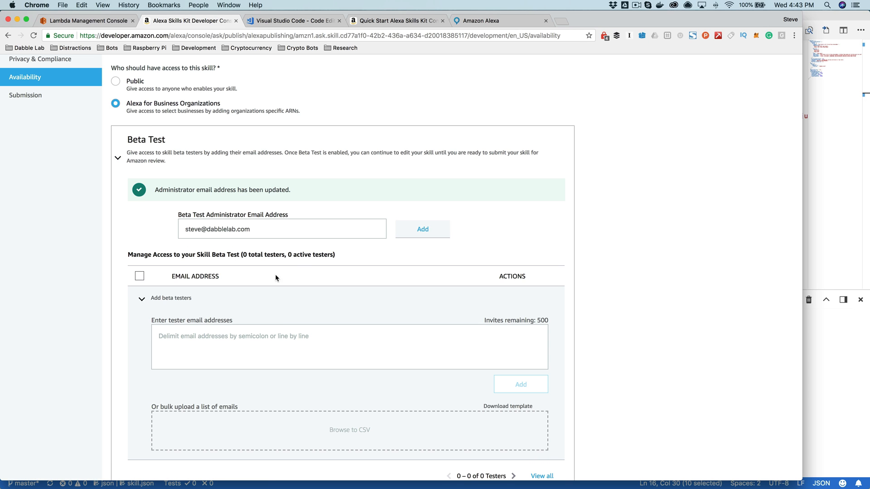
# Step: Begin entering beta tester e-mail addresses in the tester list
pyautogui.click(349, 347)
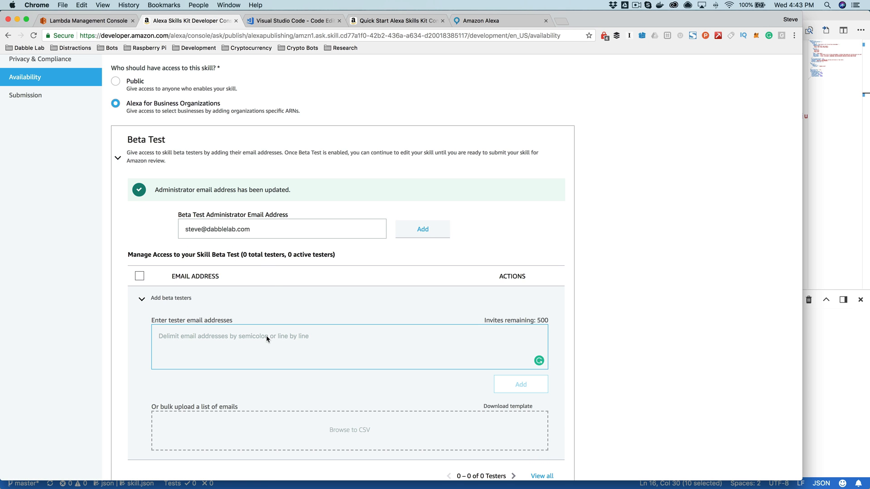
pyautogui.scroll(-3)
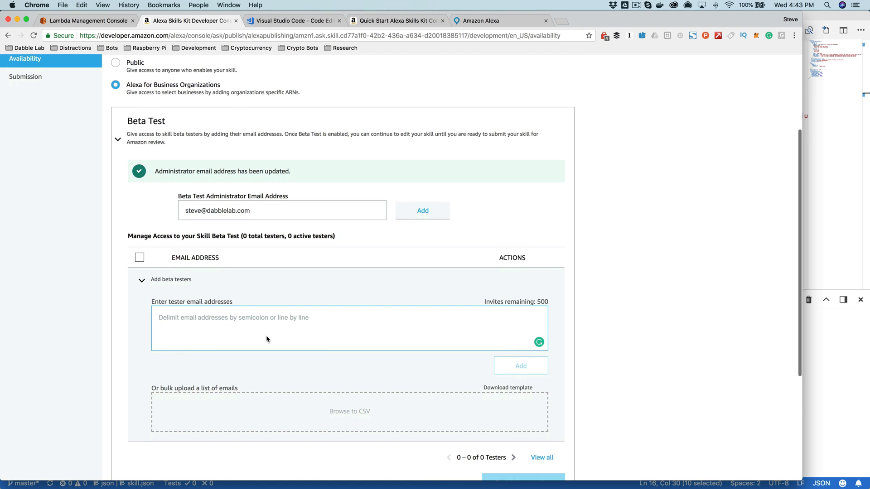
pyautogui.moveTo(241, 400)
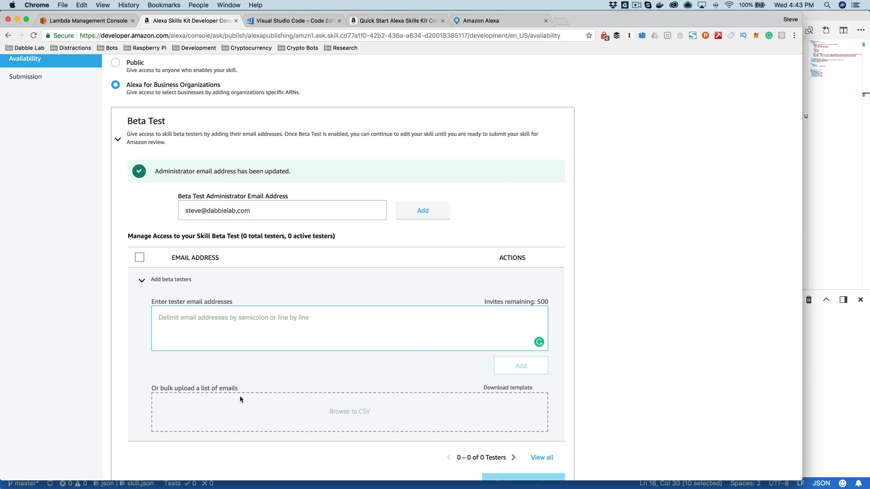
pyautogui.moveTo(385, 388)
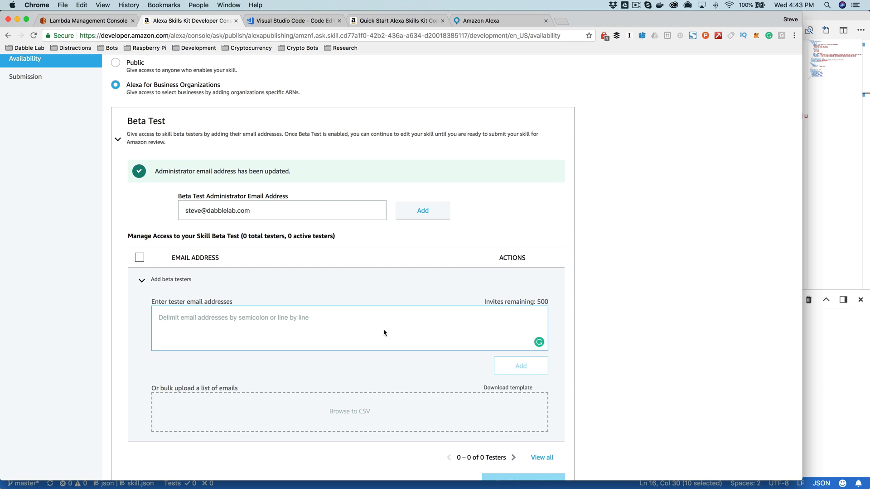
pyautogui.moveTo(352, 325)
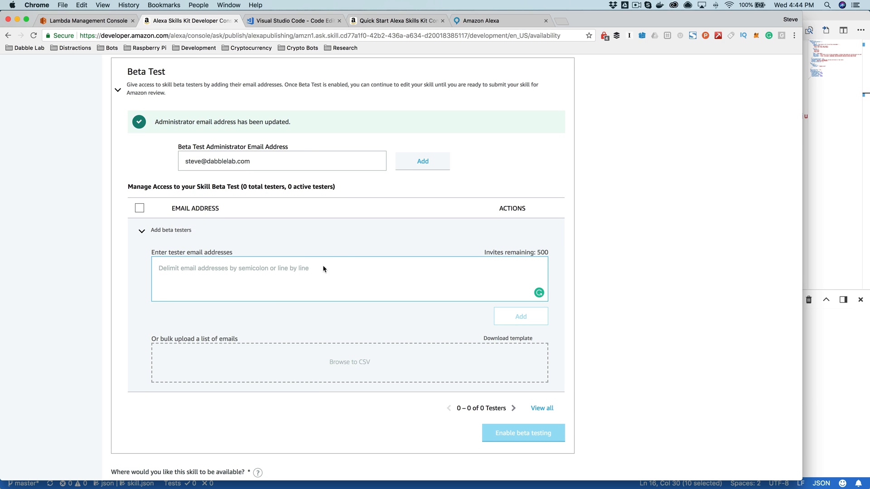
pyautogui.moveTo(330, 268)
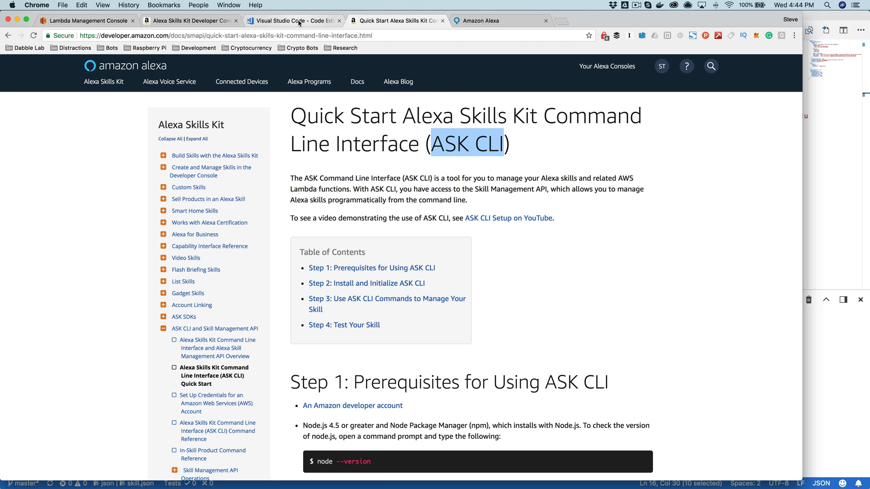
# Step: Return from the ASK CLI quick start docs to the console's Availability page
pyautogui.click(188, 21)
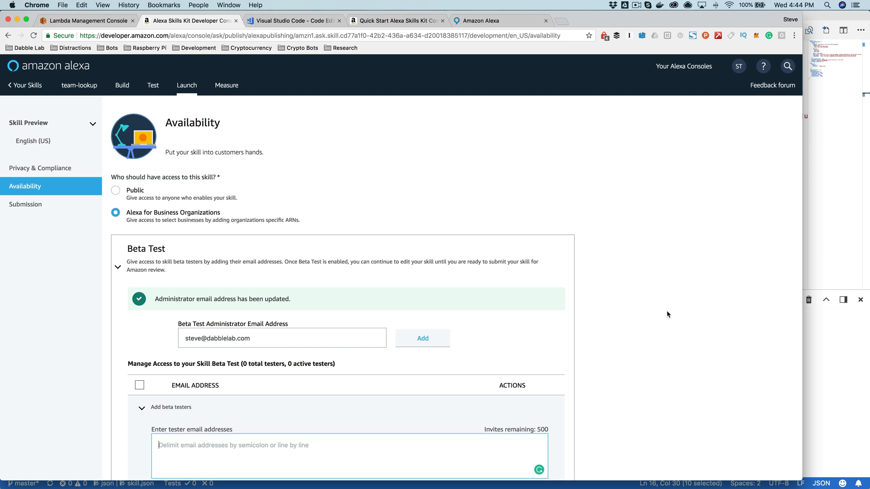
# Step: Switch skill access back to Public, keeping all countries and regions selected
pyautogui.scroll(-3)
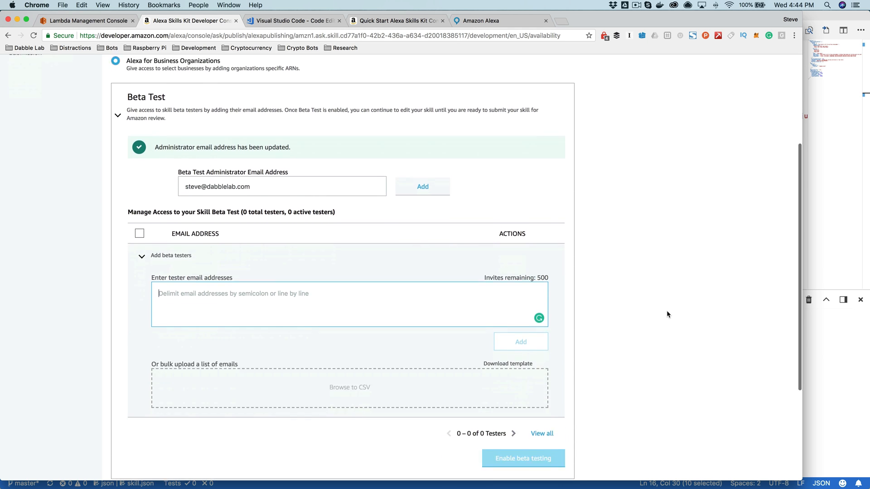
pyautogui.scroll(-3)
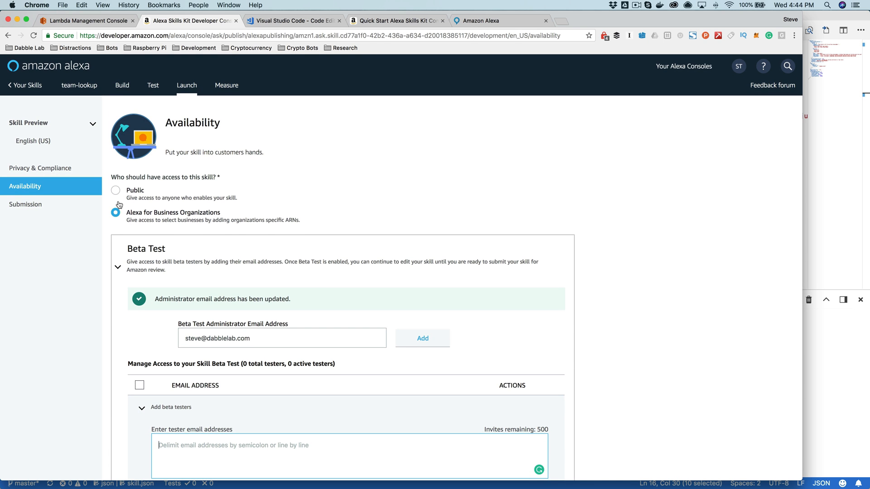
pyautogui.click(115, 189)
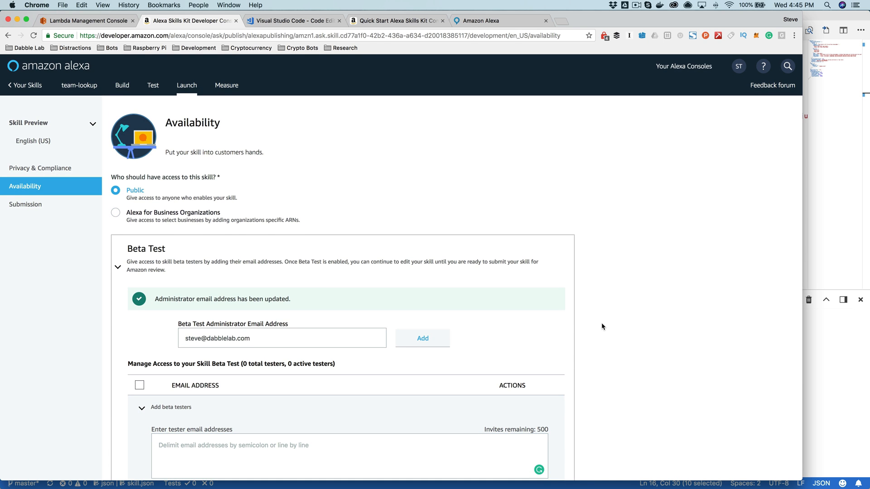
pyautogui.scroll(-3)
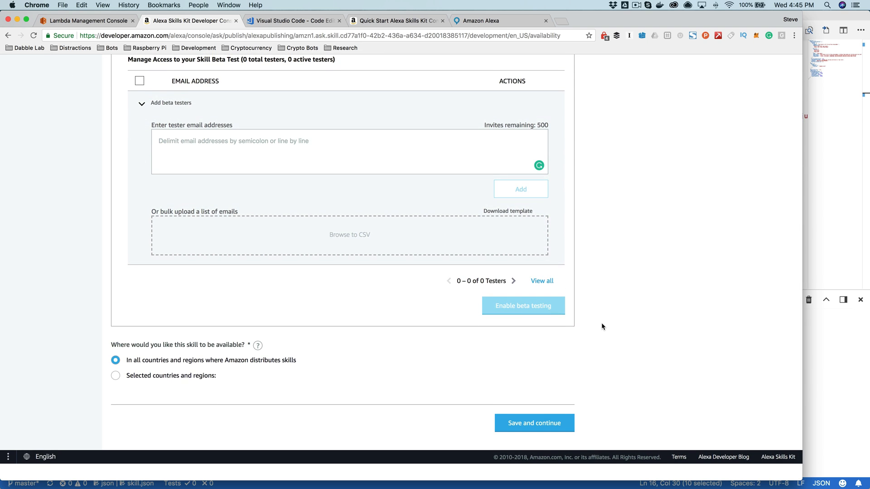